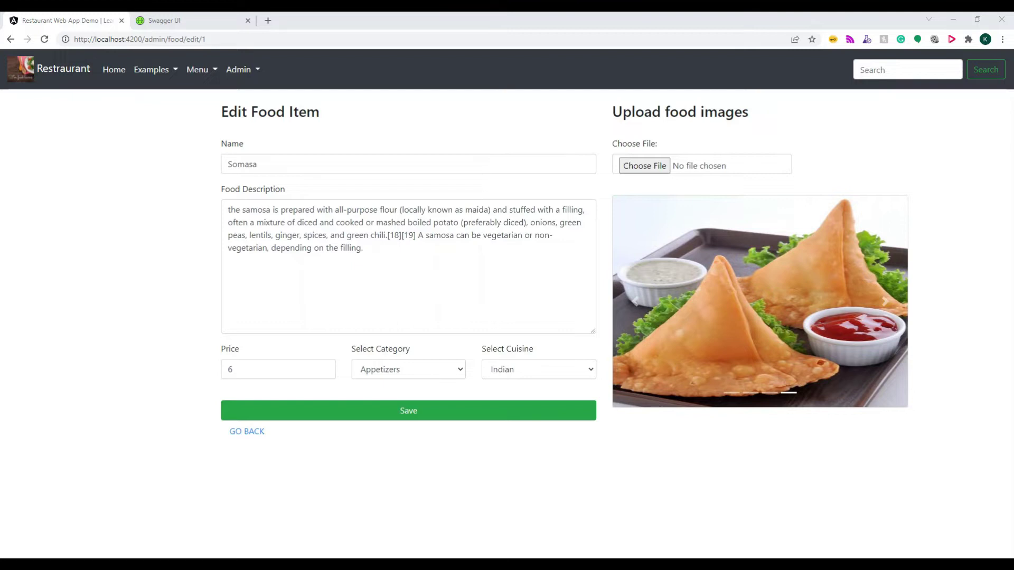
- Expand POST /api/FoodMenu/upload/{id} in Swagger UI showing its id parameter and file body
click(884, 301)
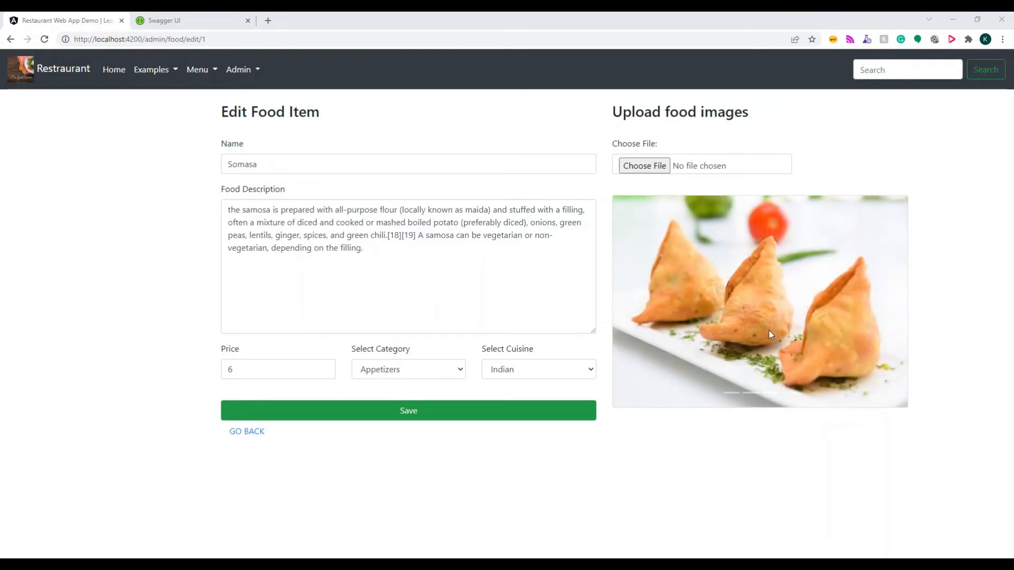
mouse_move(239, 70)
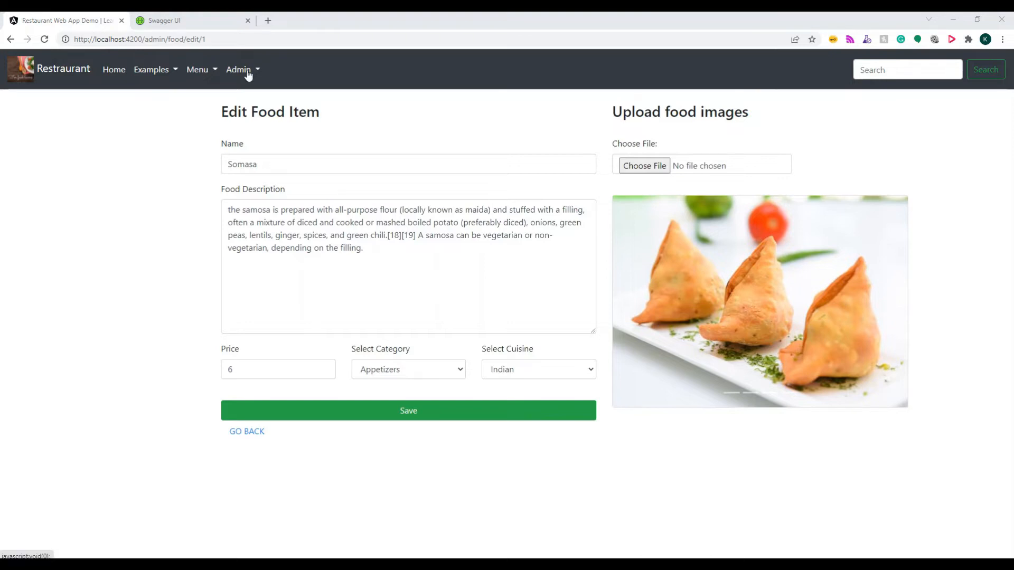
click(164, 20)
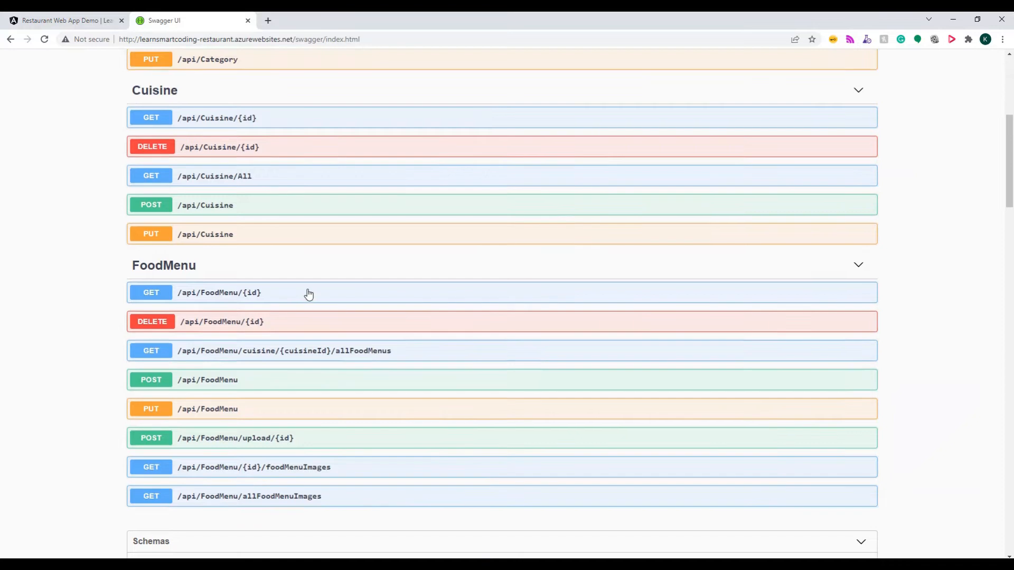
scroll(up, 3)
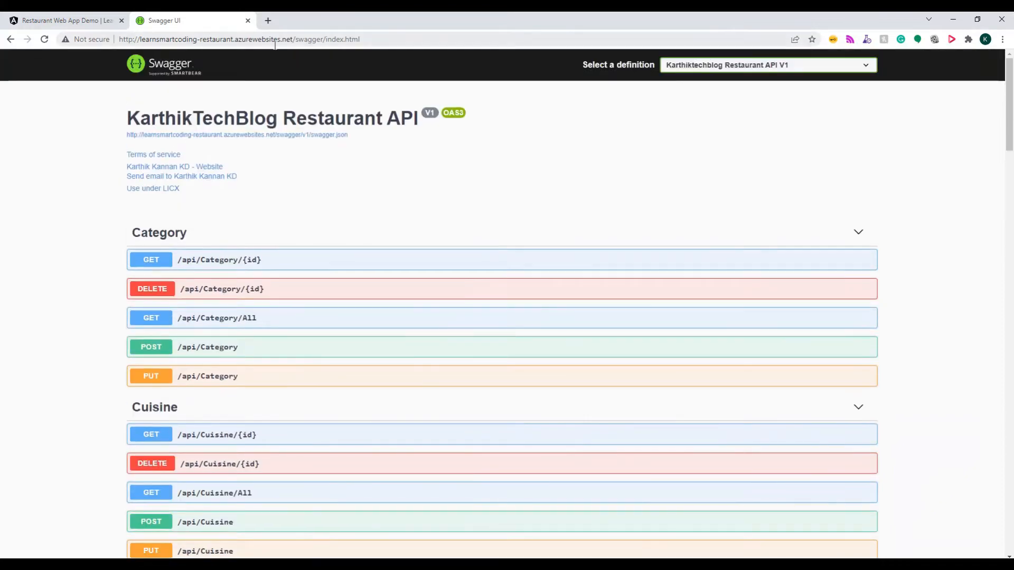
scroll(down, 3)
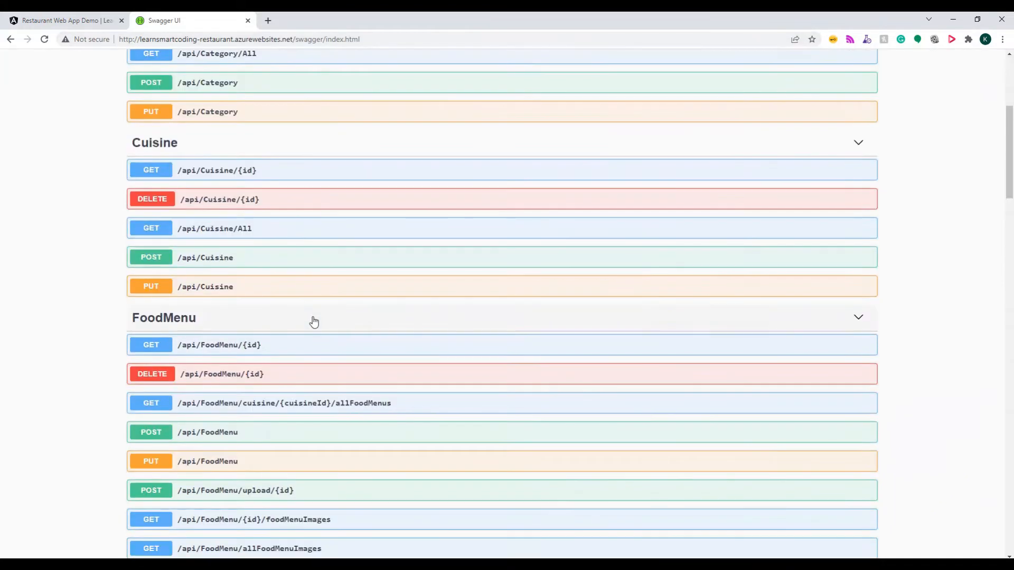
scroll(down, 3)
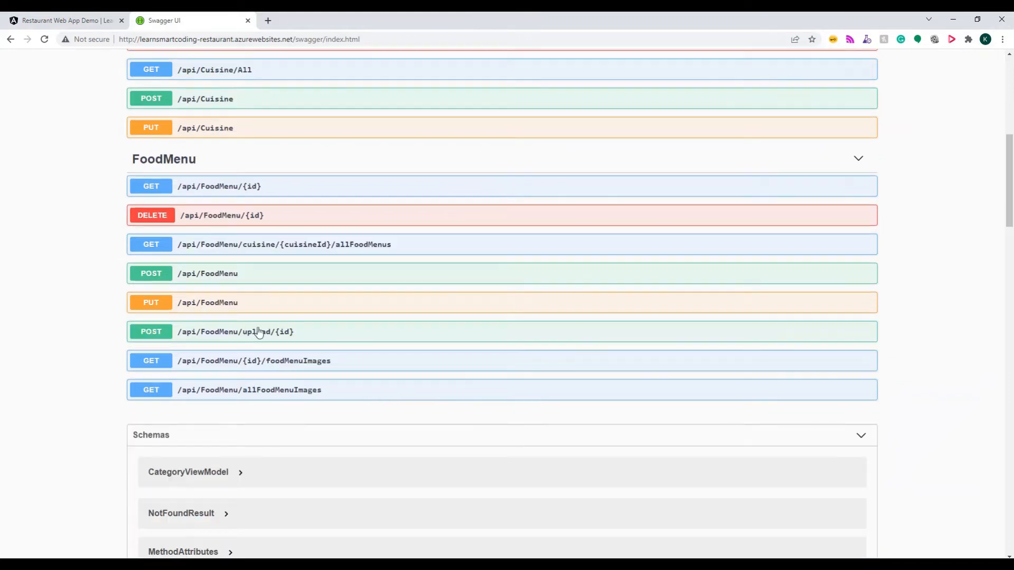
mouse_move(256, 338)
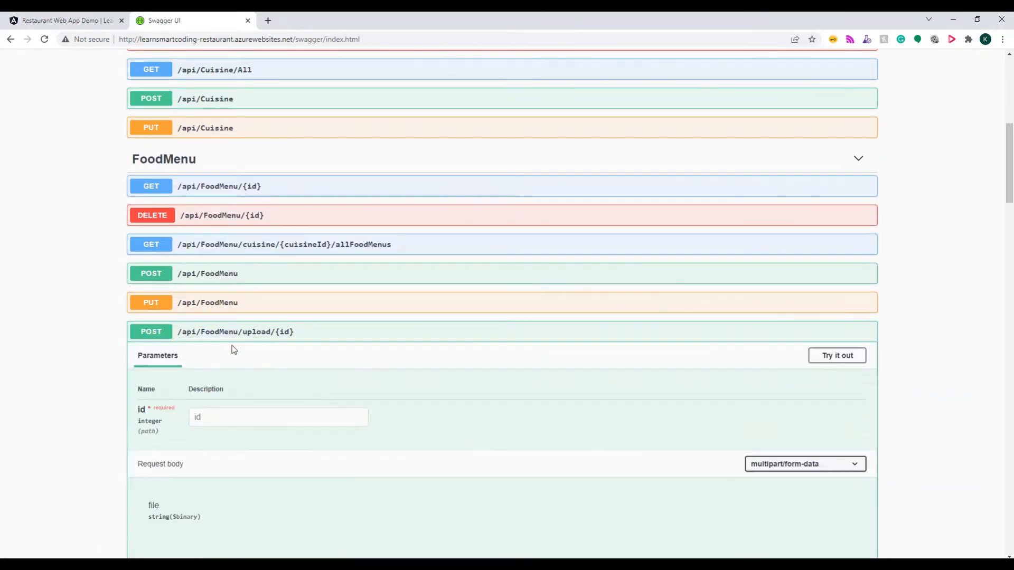
scroll(down, 3)
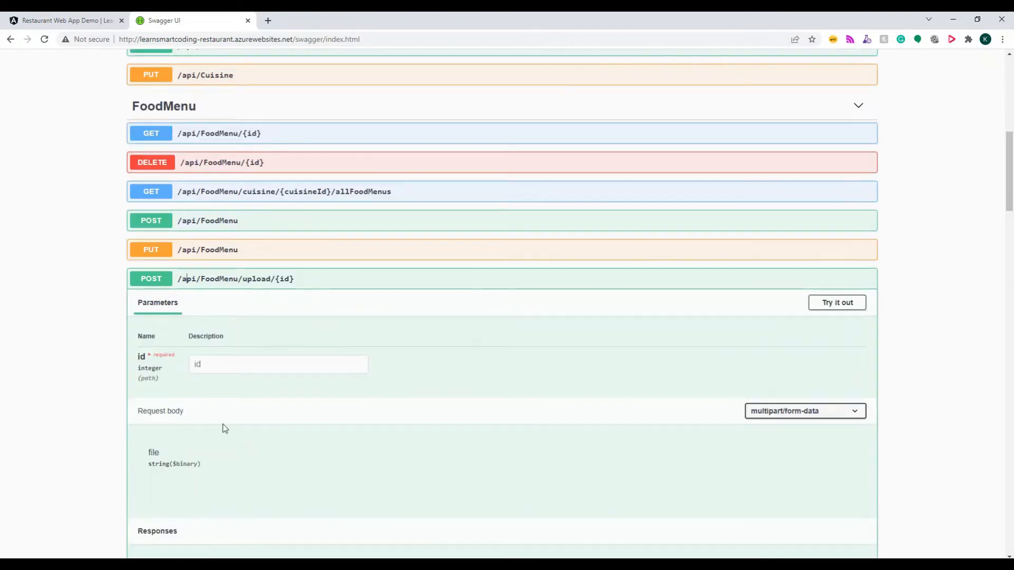
scroll(down, 3)
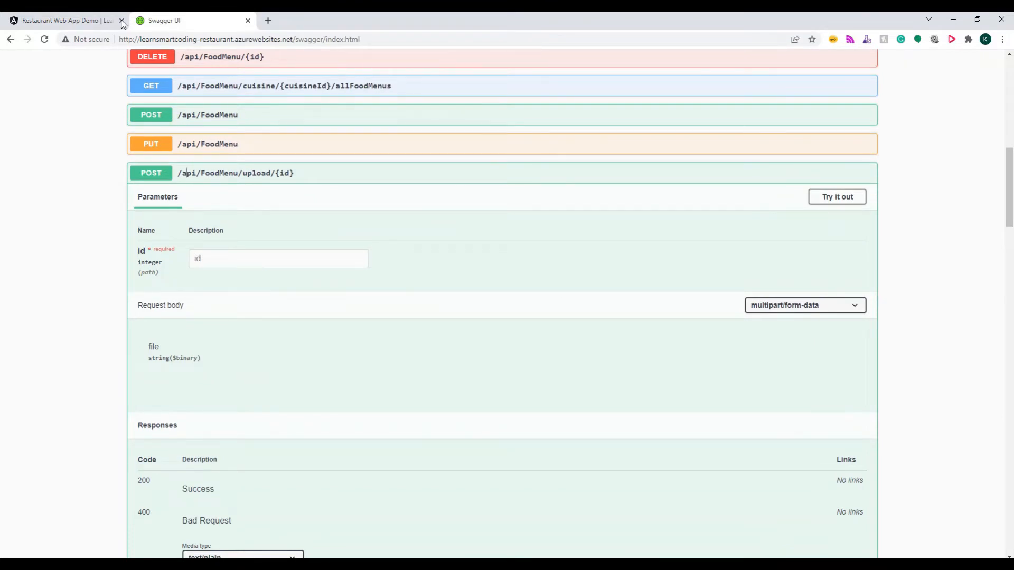
- Navigate via the Admin dropdown to the Food Items management list
click(61, 20)
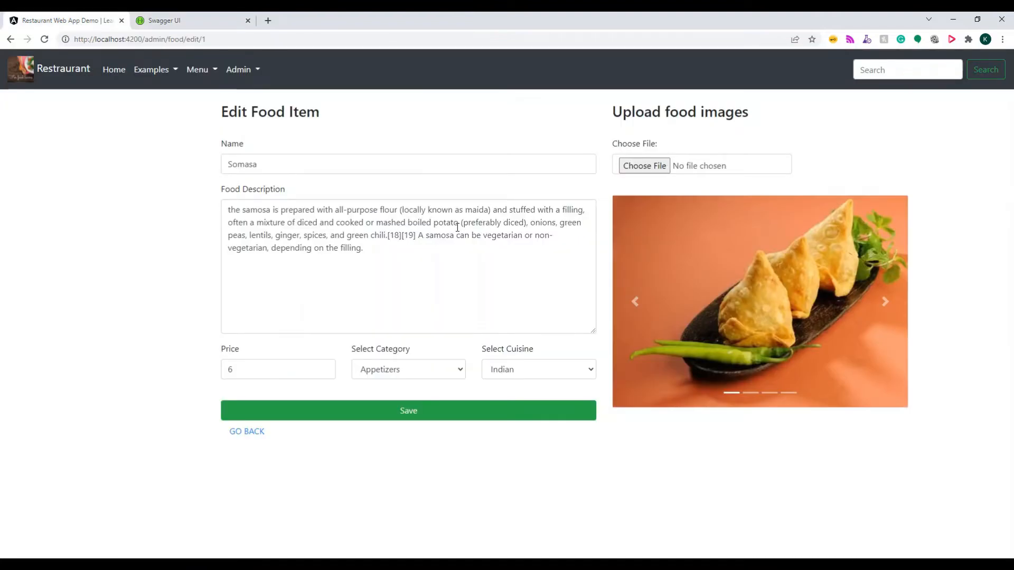
click(884, 301)
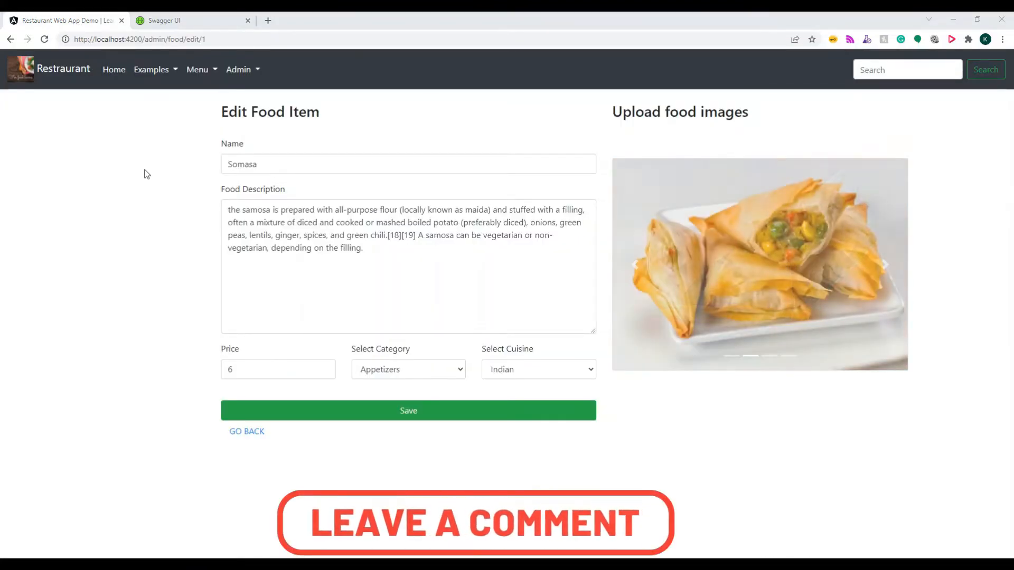
click(239, 70)
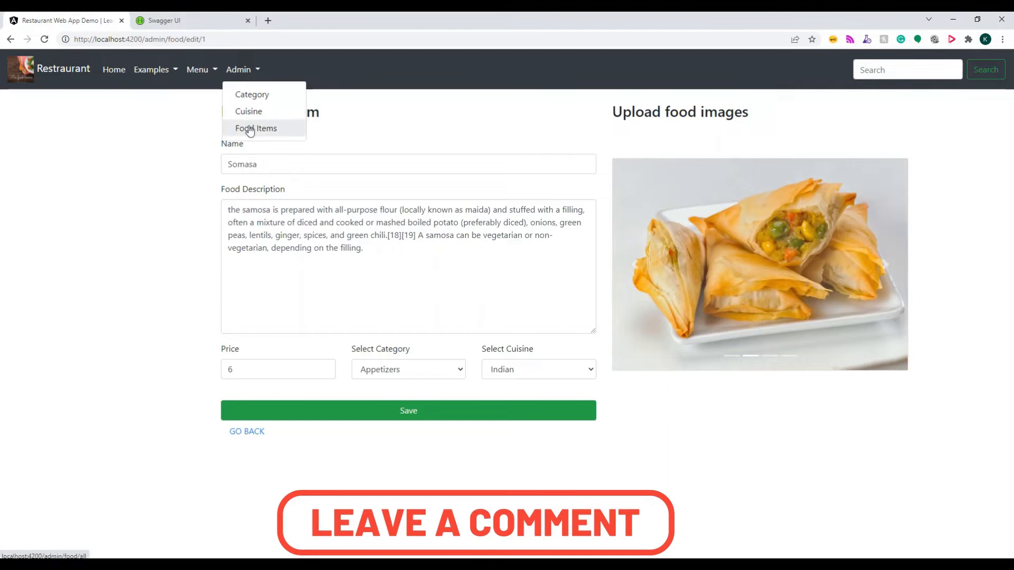
click(256, 128)
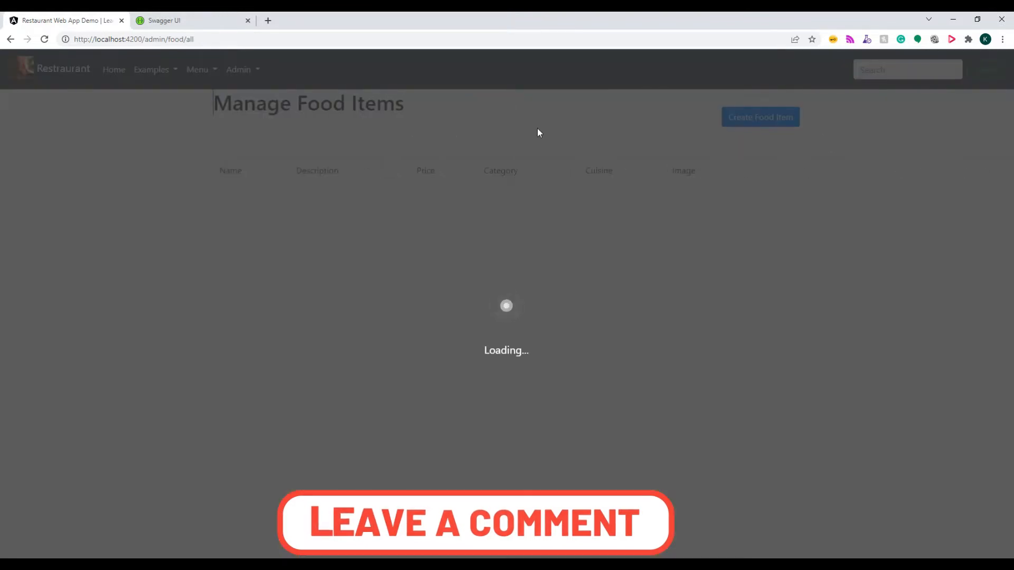
- Create and save Creamy Pasta: Main Course, Italian, price 14, with a pasta description
click(759, 117)
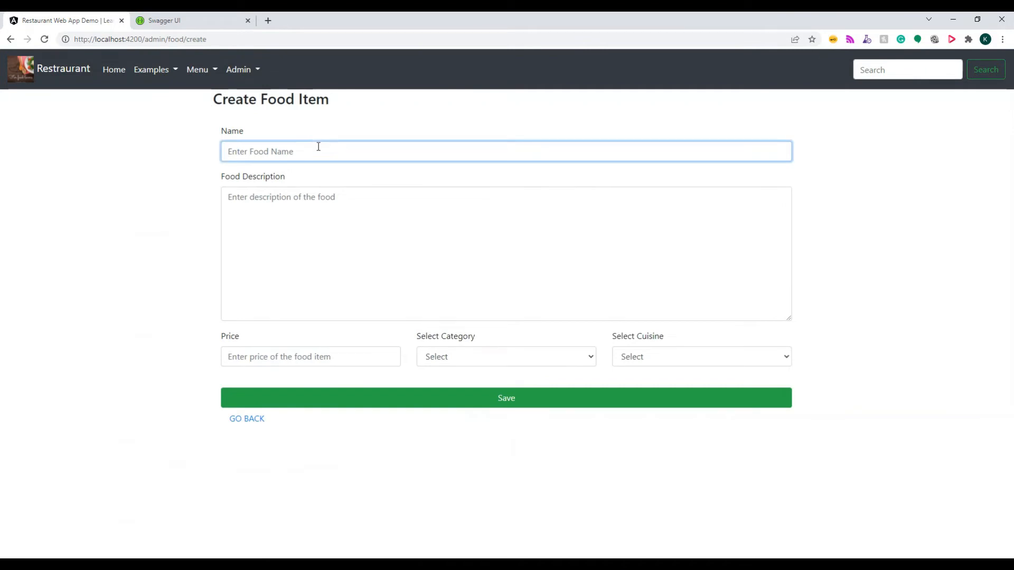
text(Pasta)
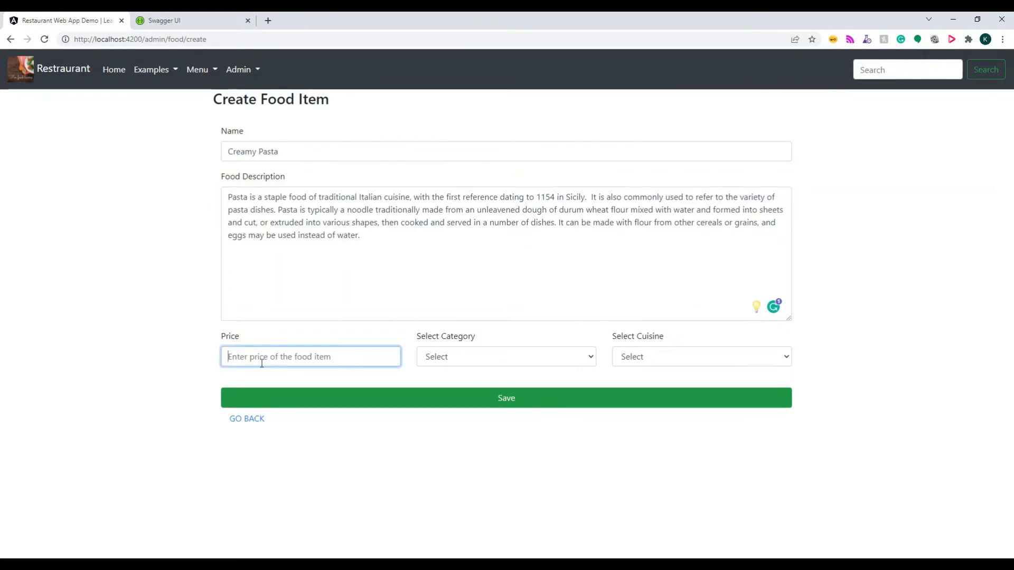
click(505, 356)
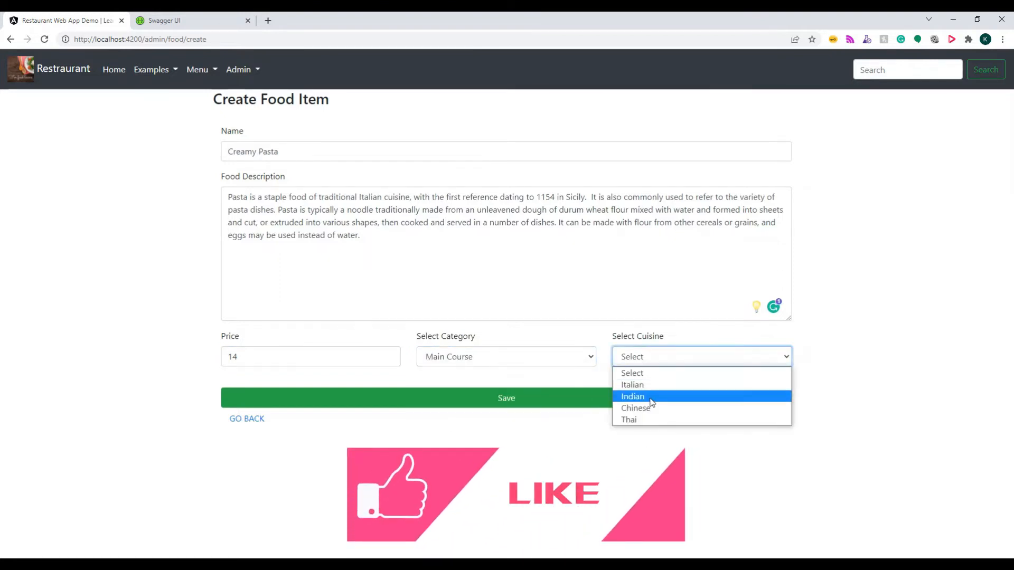
click(631, 384)
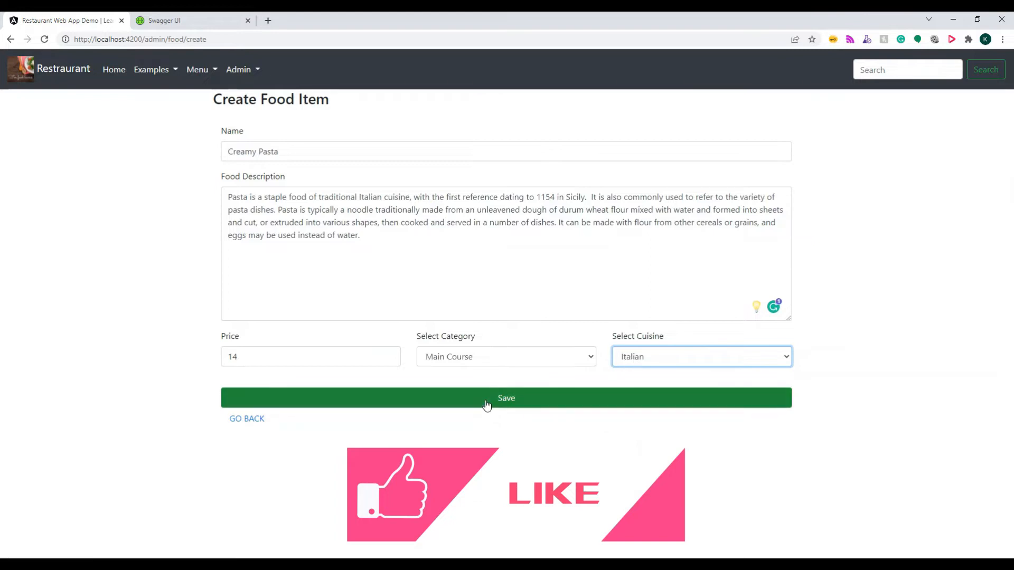
click(506, 399)
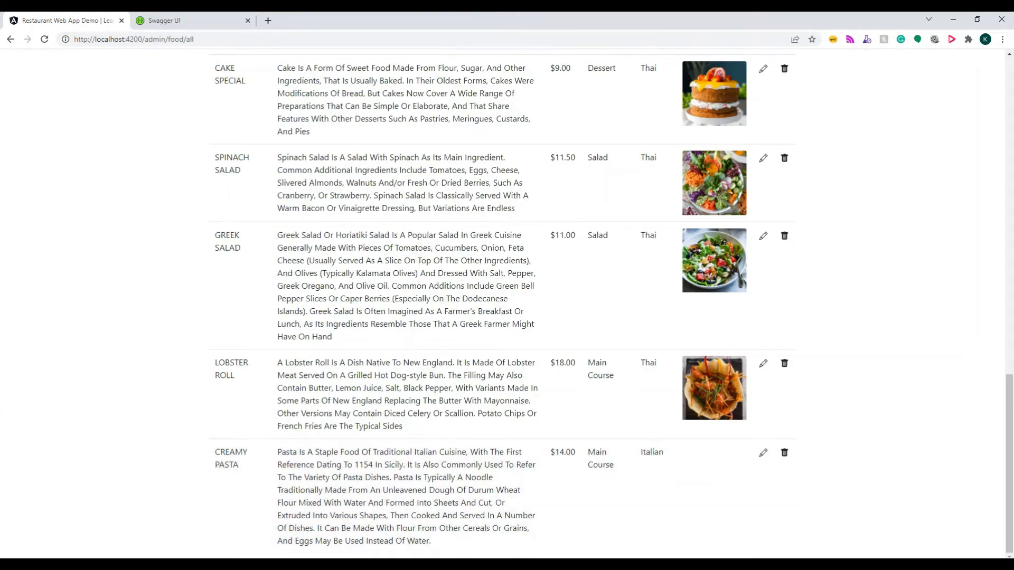
- Open Creamy Pasta for editing via its pencil icon in the food list
click(763, 453)
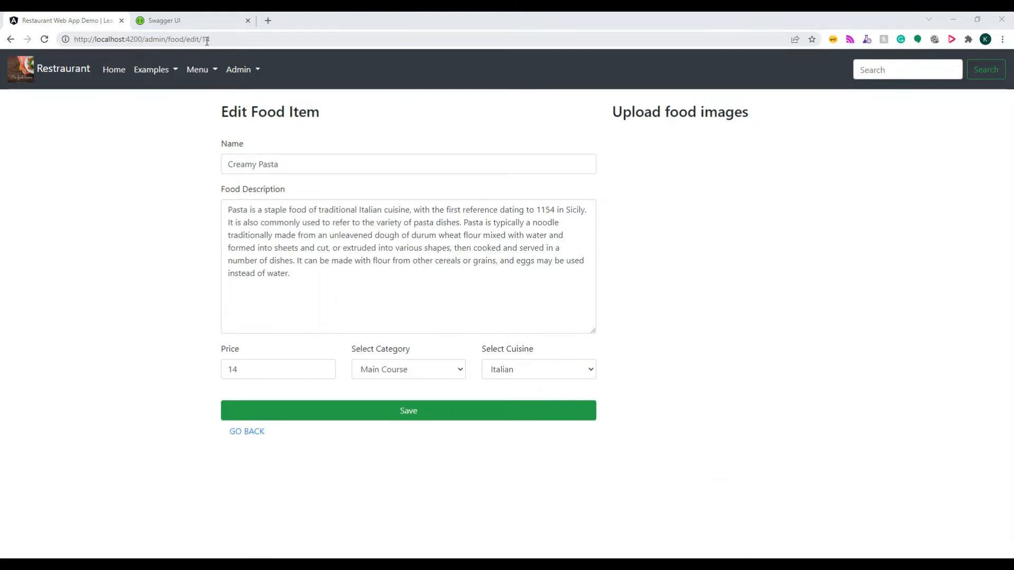
mouse_move(788, 269)
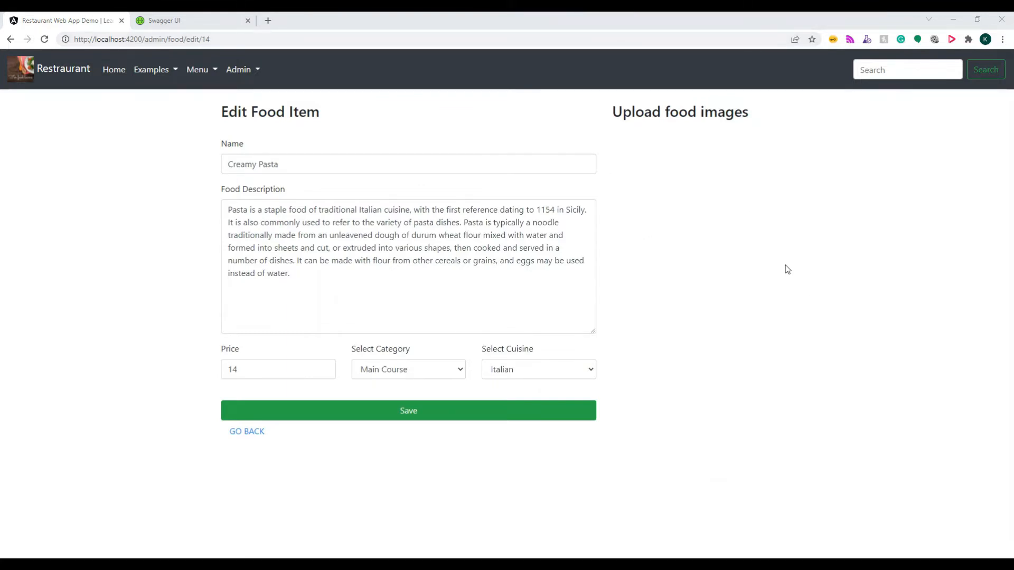
mouse_move(728, 233)
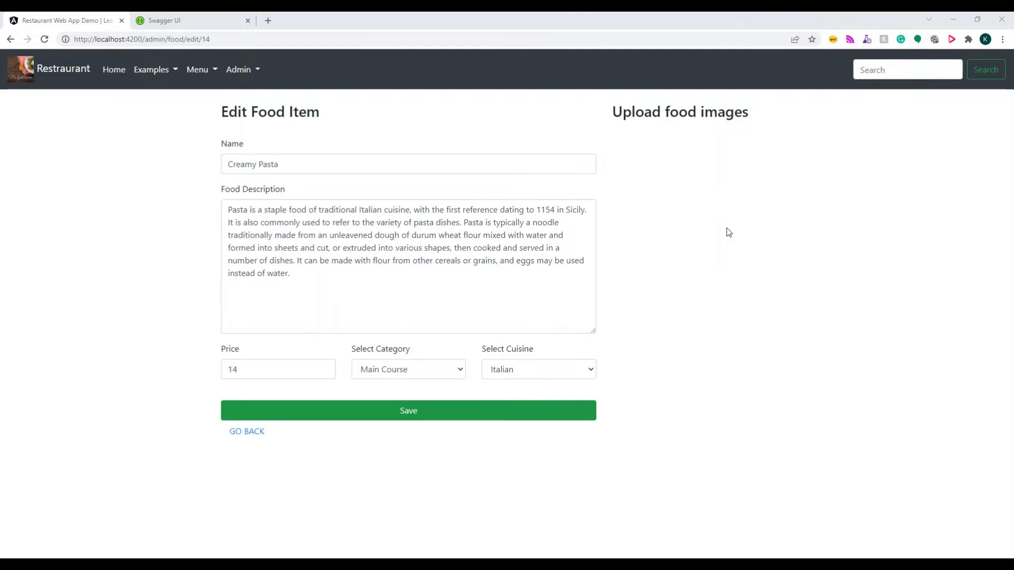
mouse_move(690, 237)
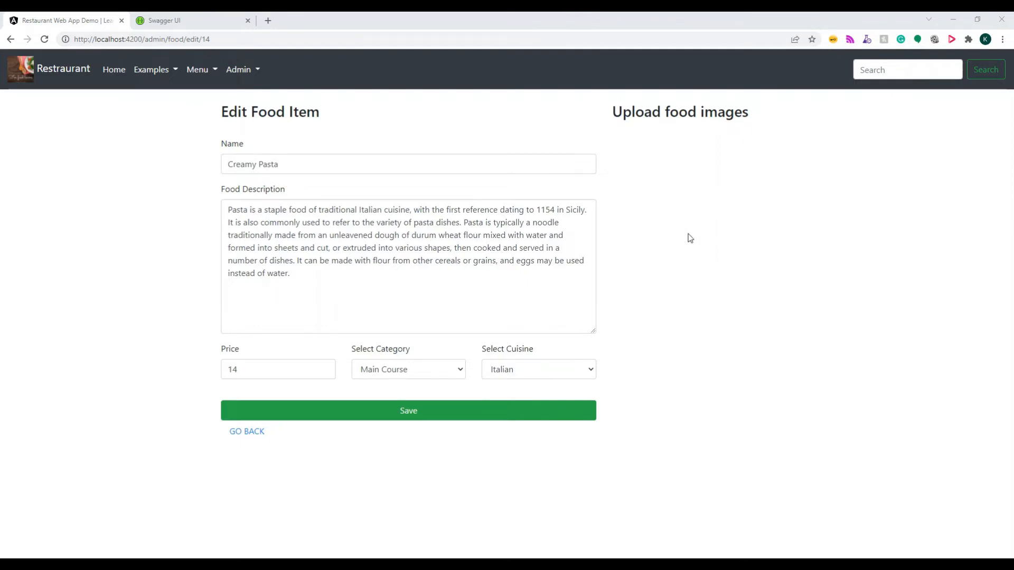
mouse_move(724, 195)
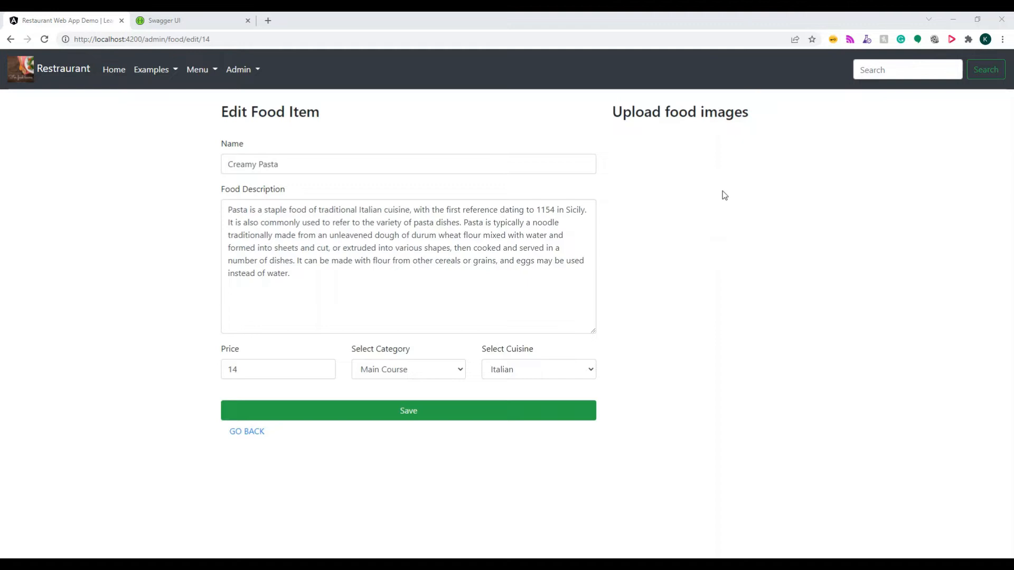
mouse_move(765, 231)
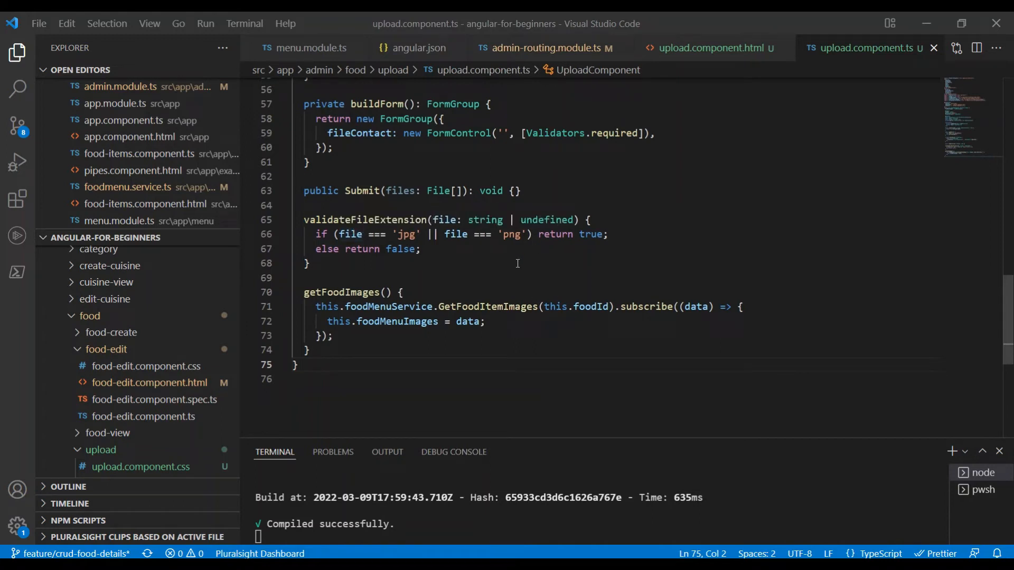
- Scroll through the upload template and upload.component.ts, reviewing buildForm and ngOnInit
scroll(down, 3)
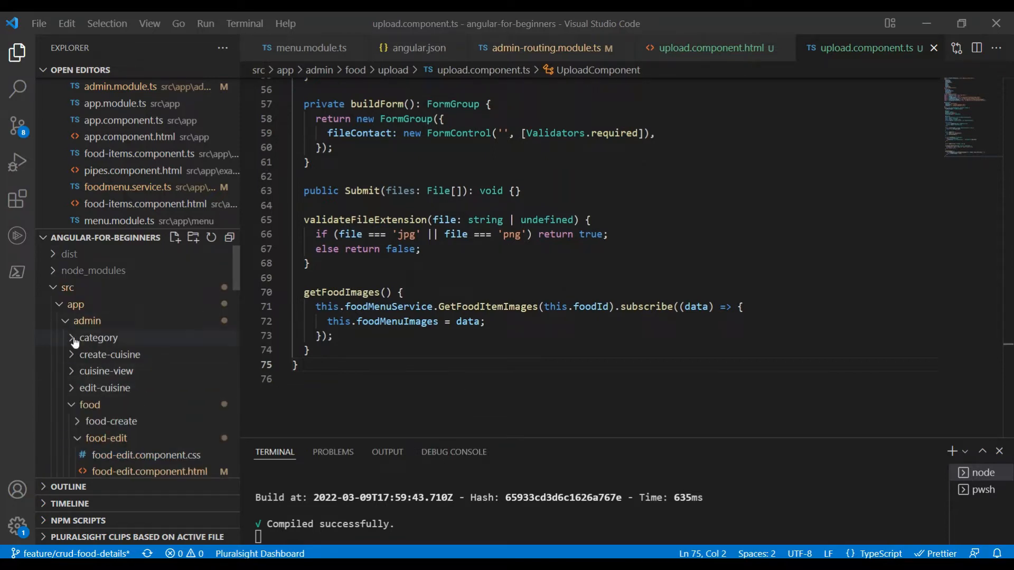
scroll(down, 3)
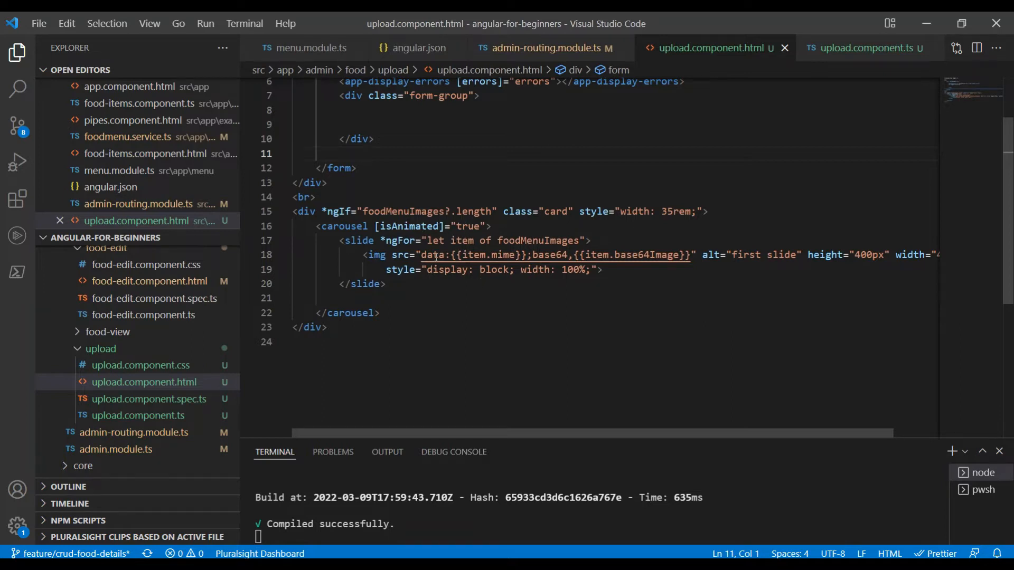
scroll(up, 3)
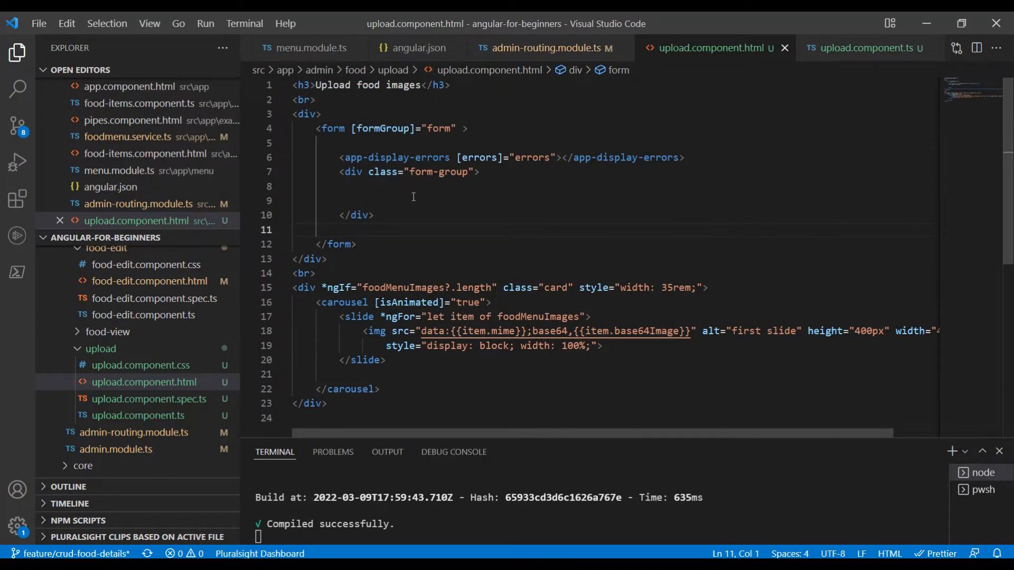
mouse_move(245, 349)
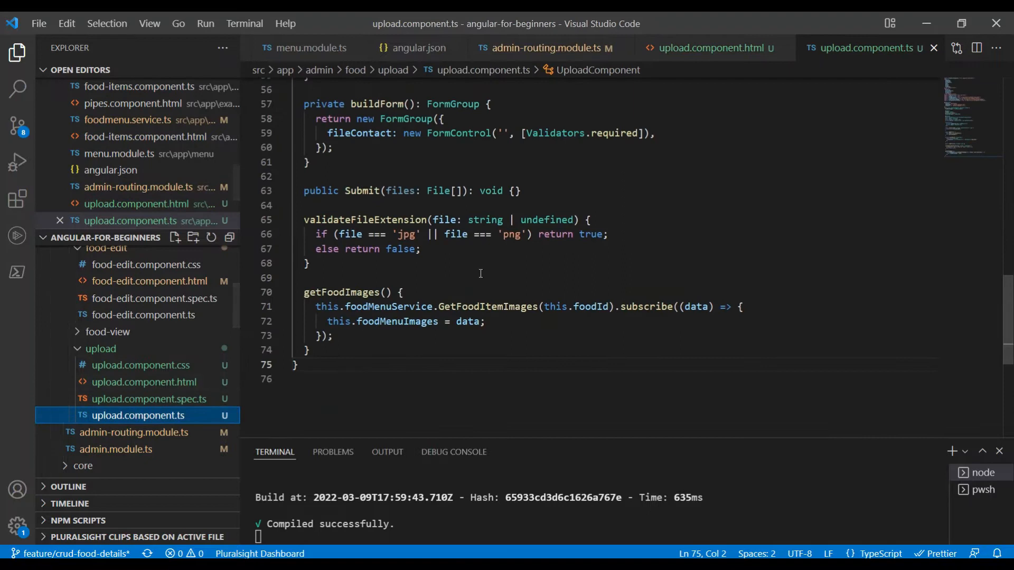
scroll(up, 3)
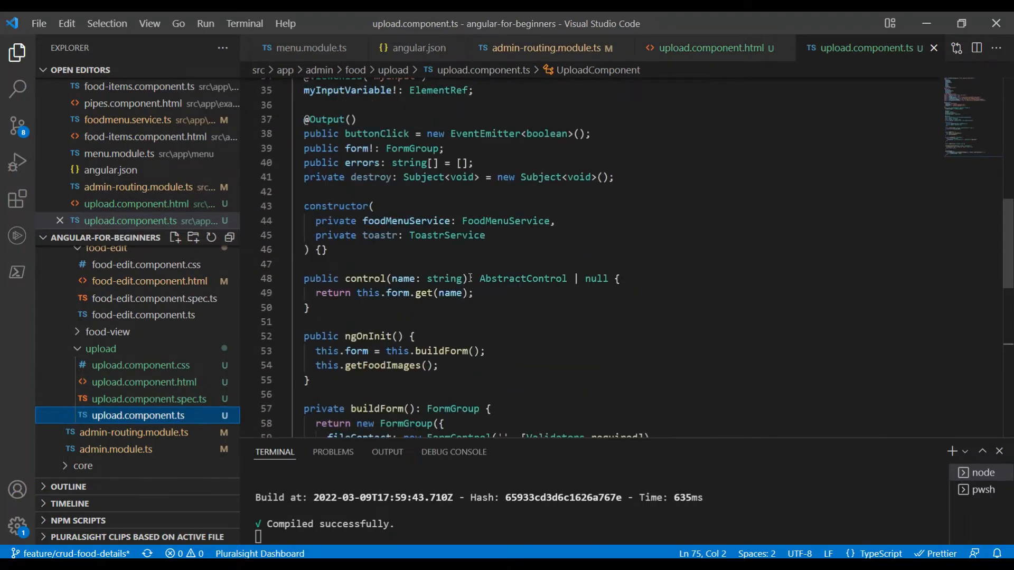
scroll(down, 3)
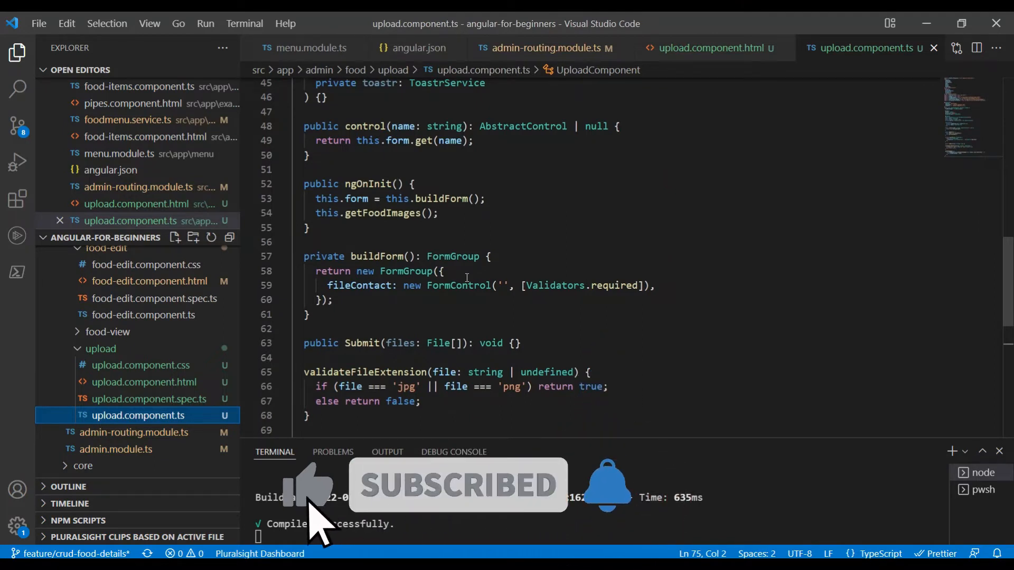
- Add a required file input #myInput bound to fileImage with id "file" and form-control class
click(708, 47)
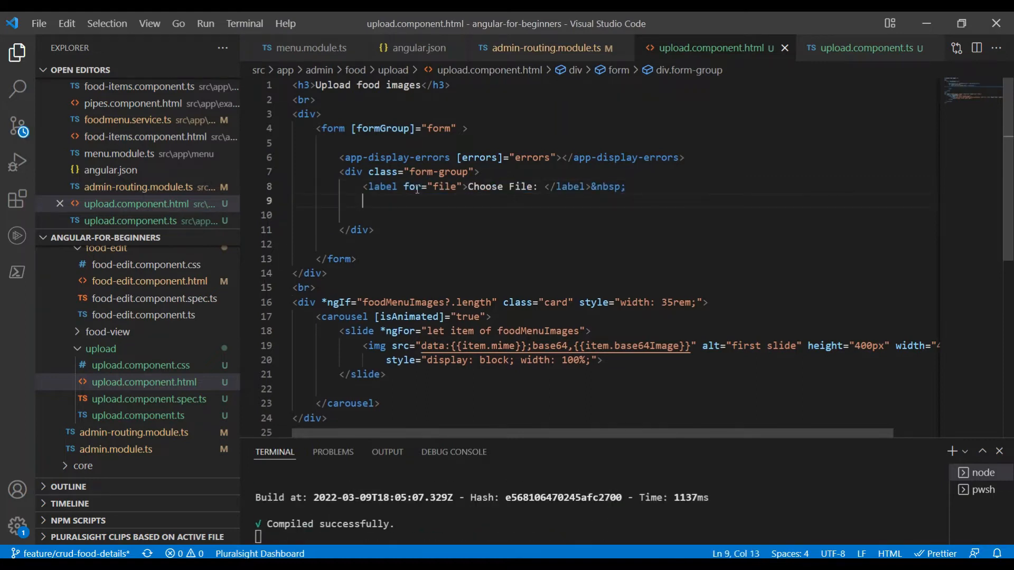
text(<input)
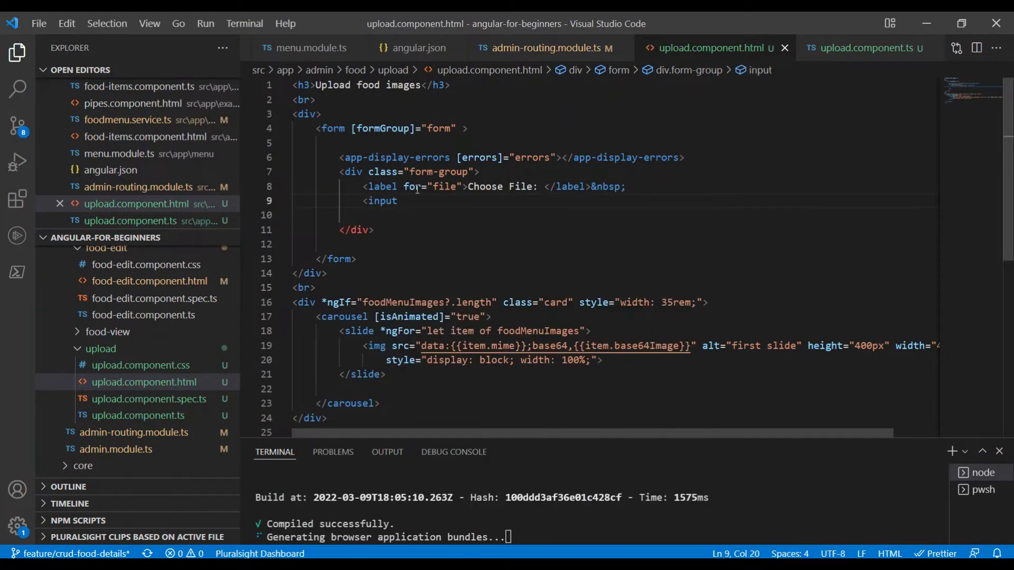
text(type="file" #)
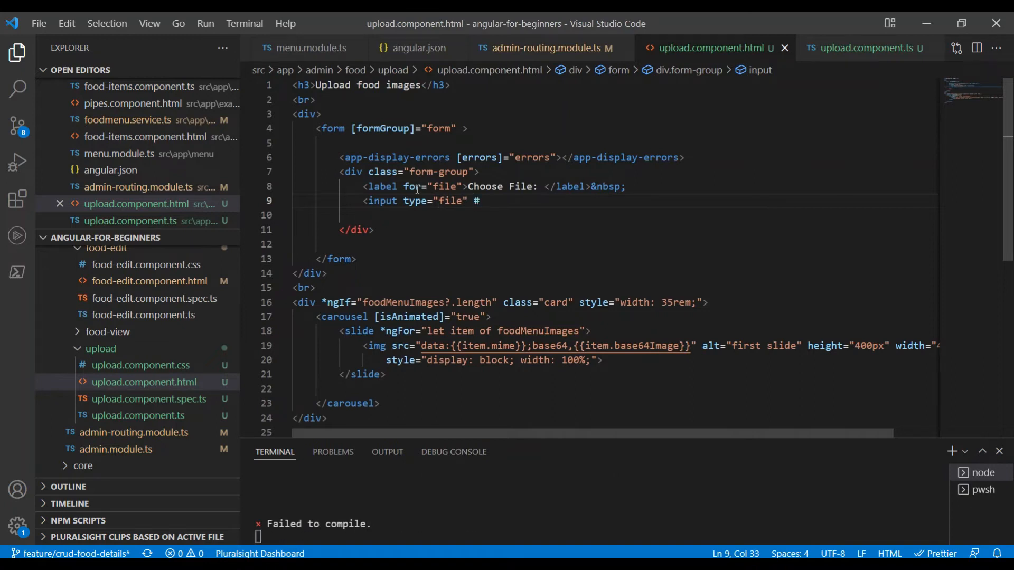
text(#myInput formControlName=""fileContact")
text(id="file)
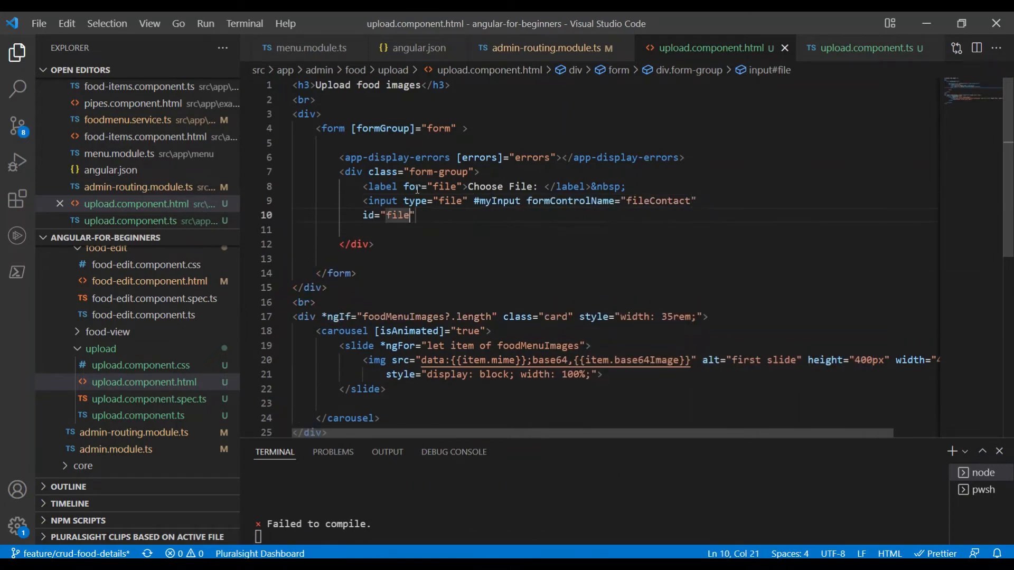
text(required)
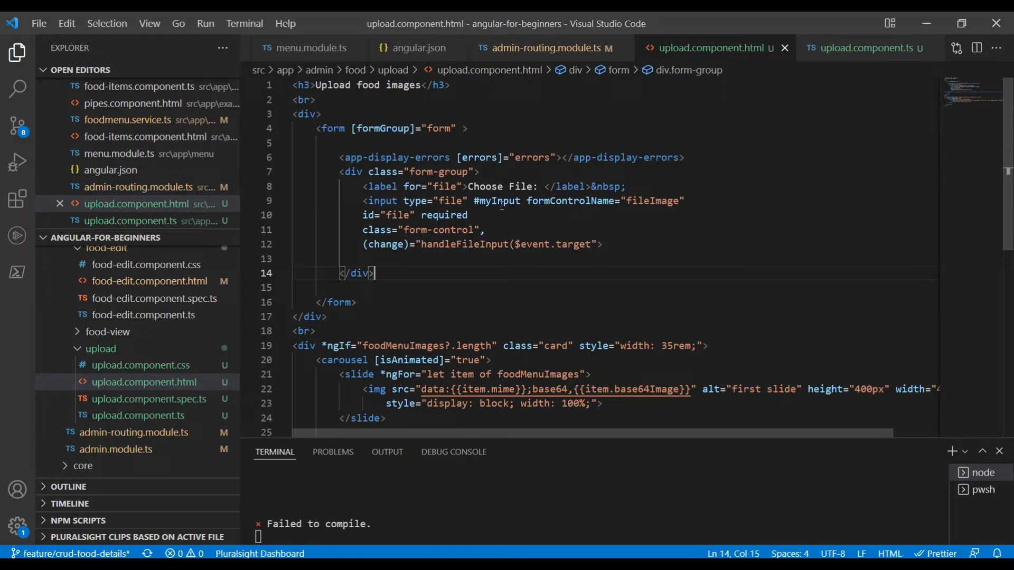
mouse_move(439, 235)
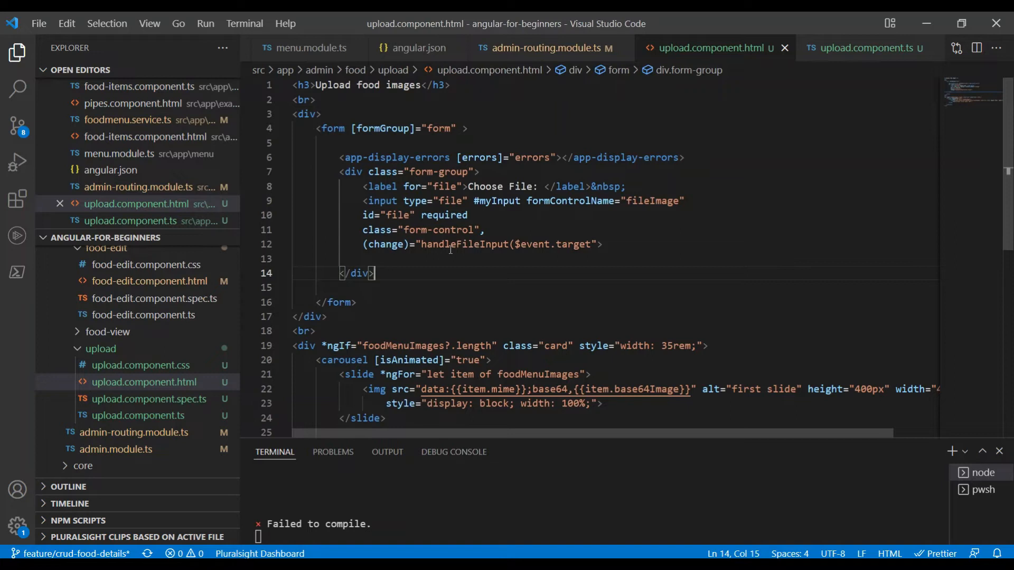
mouse_move(517, 244)
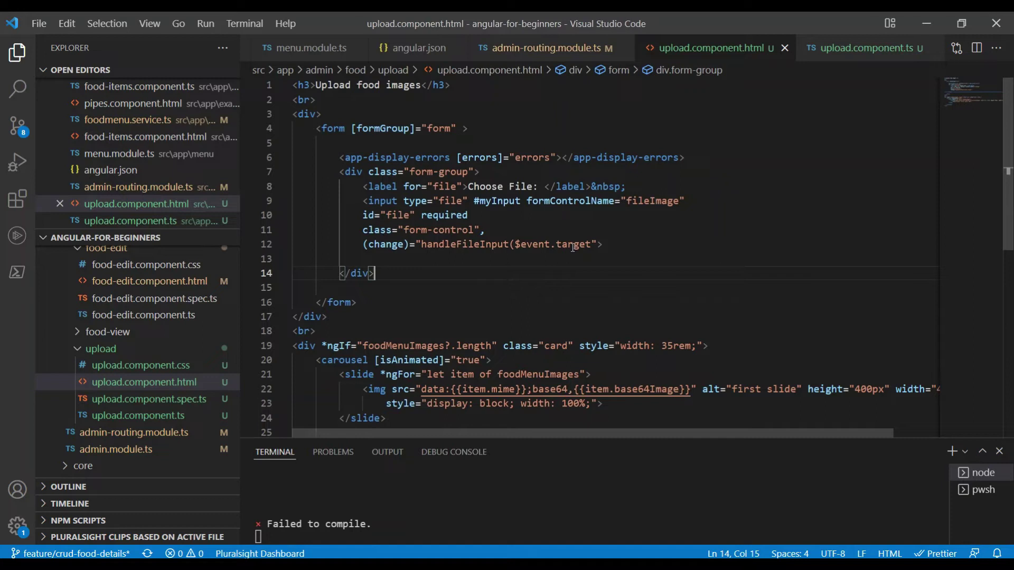
- Select the handleFileInput handler name in the input's (change) binding
click(456, 244)
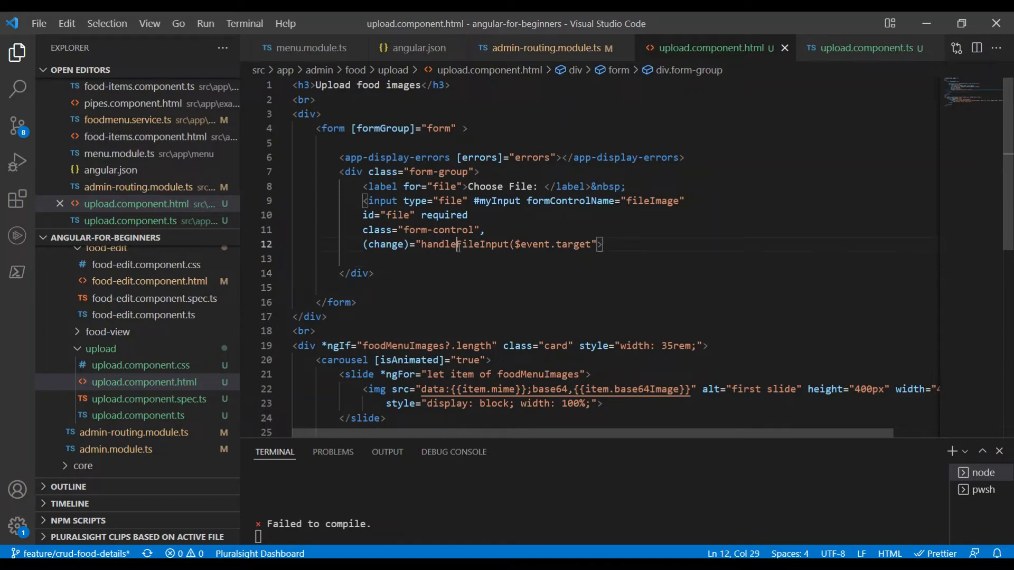
double_click(464, 244)
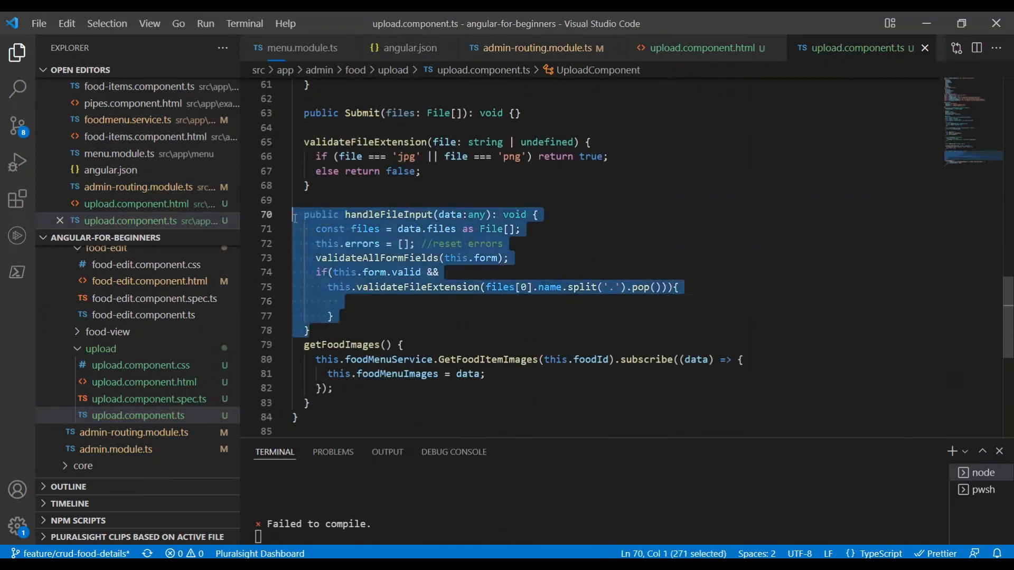
- Build FormData from the files and call foodMenuService.uploadImage with an 'Image uploaded' success toast
text(const formData = new FormData();)
text(Array.from(files).for)
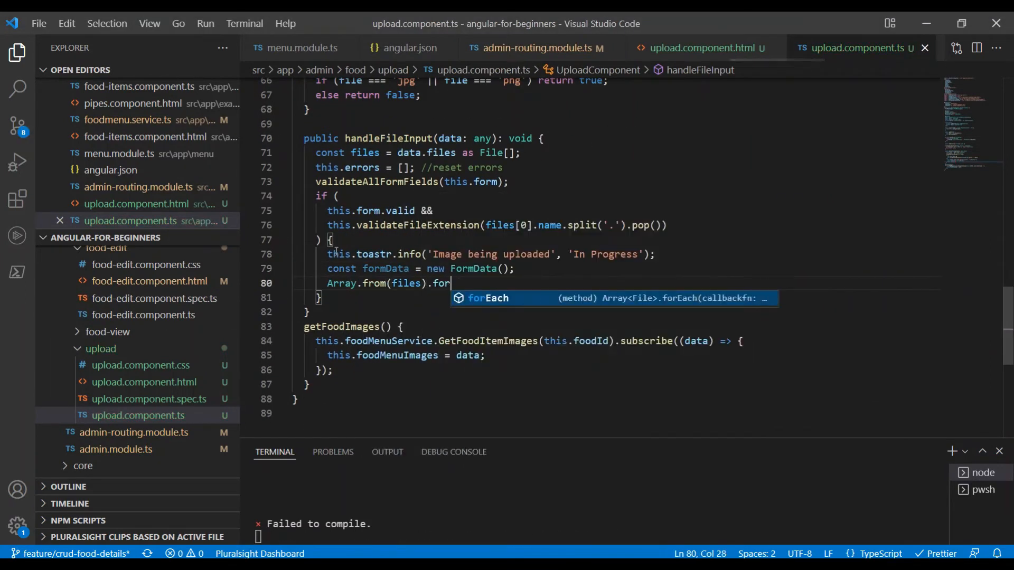
text(Each((f)=> formData.append('file',f));)
text(this.foodMenuService.uploadImage(formData,this.foodId).subscribe()
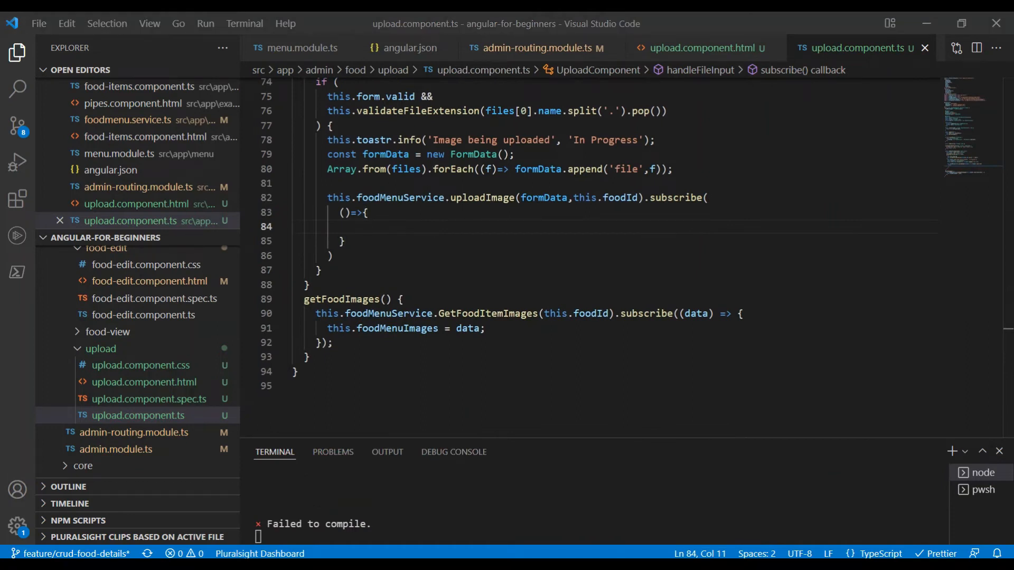
text(this.toastr.success('Image uploaded', 'Save Success');)
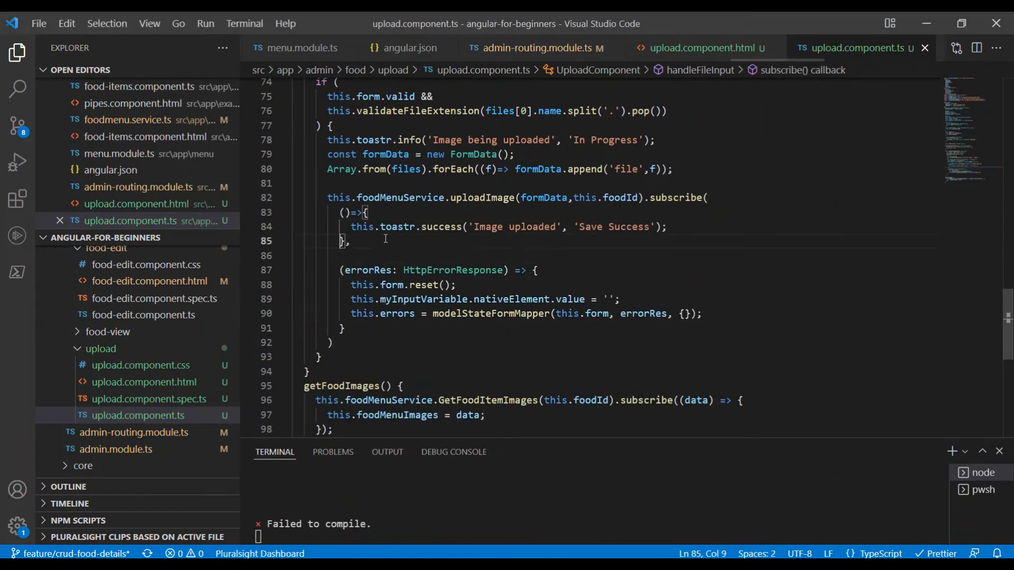
scroll(up, 3)
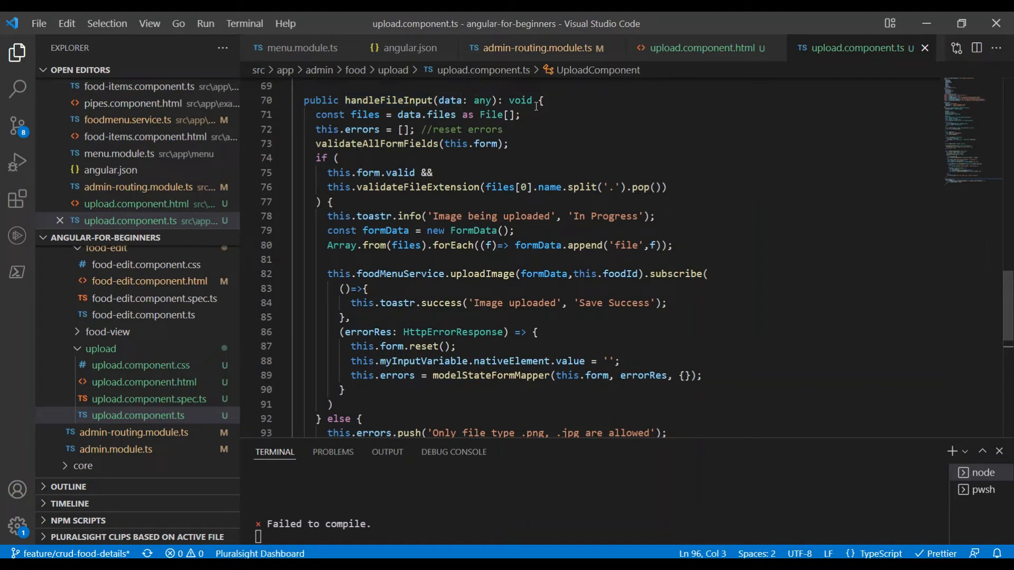
mouse_move(494, 121)
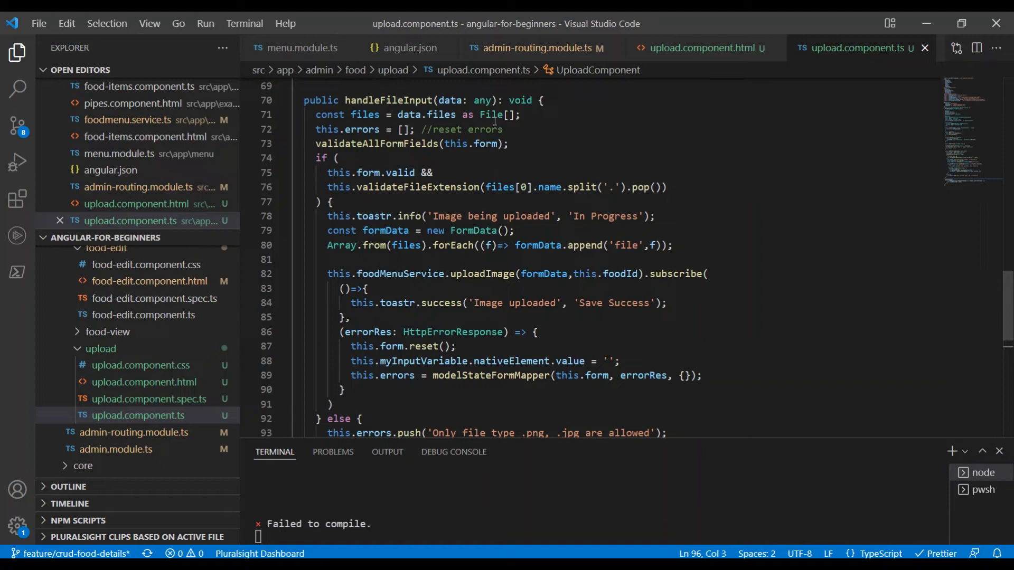
mouse_move(443, 100)
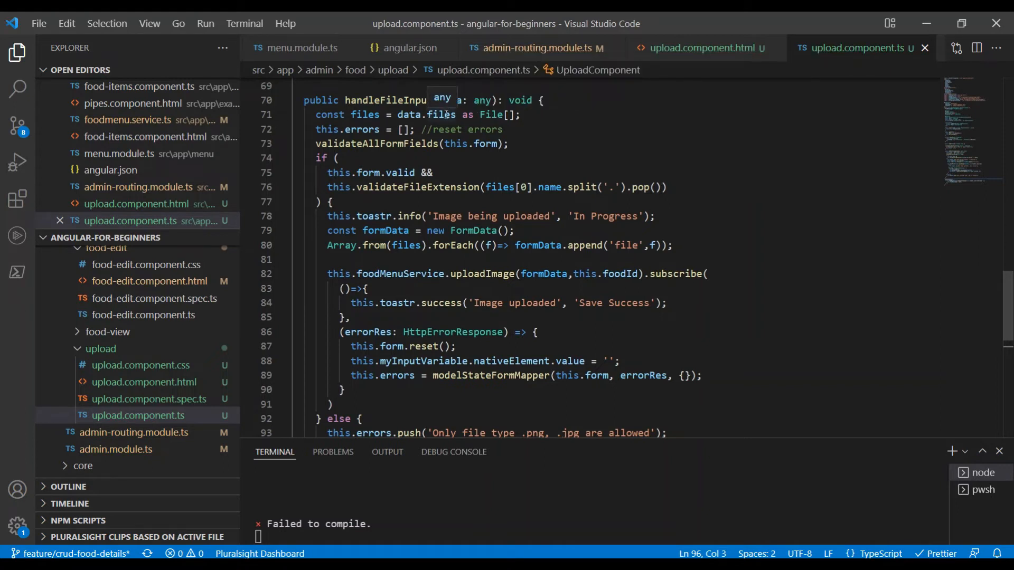
mouse_move(453, 101)
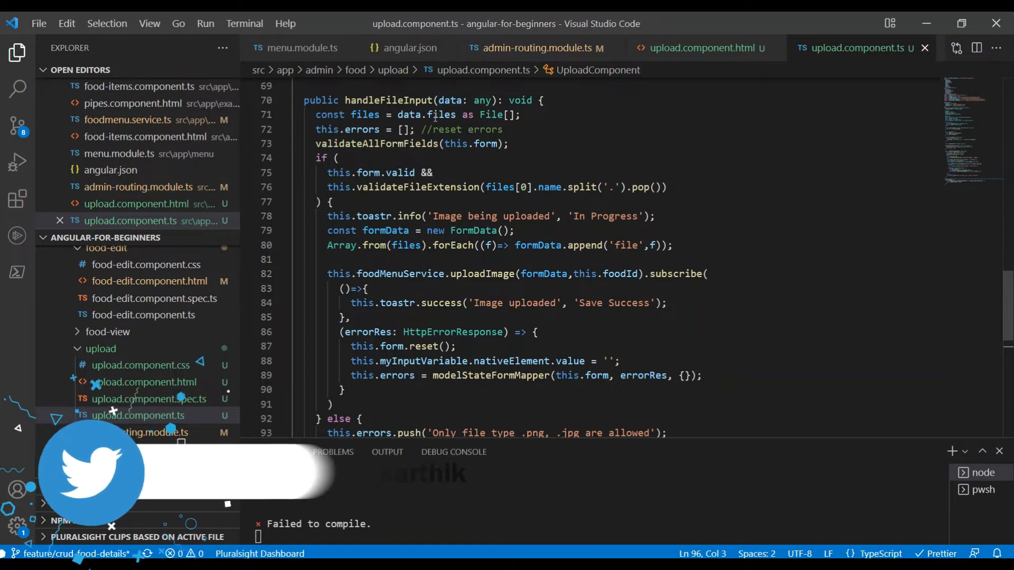
mouse_move(490, 115)
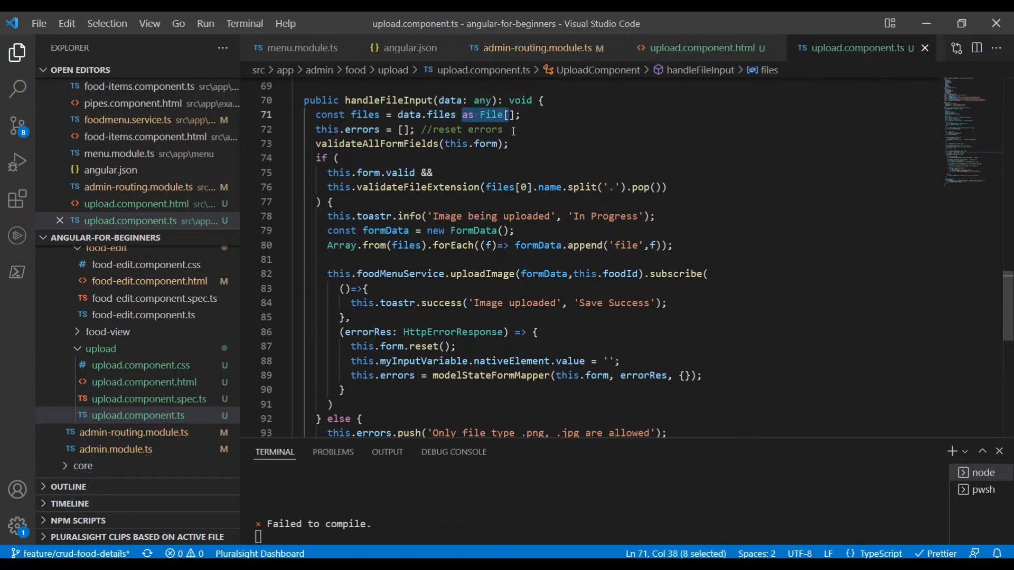
double_click(365, 114)
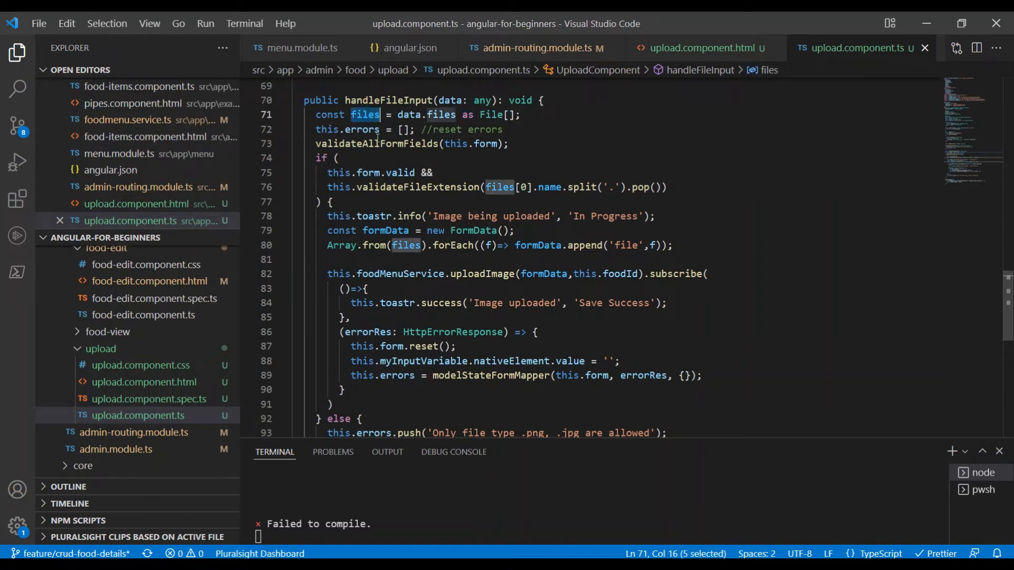
mouse_move(380, 144)
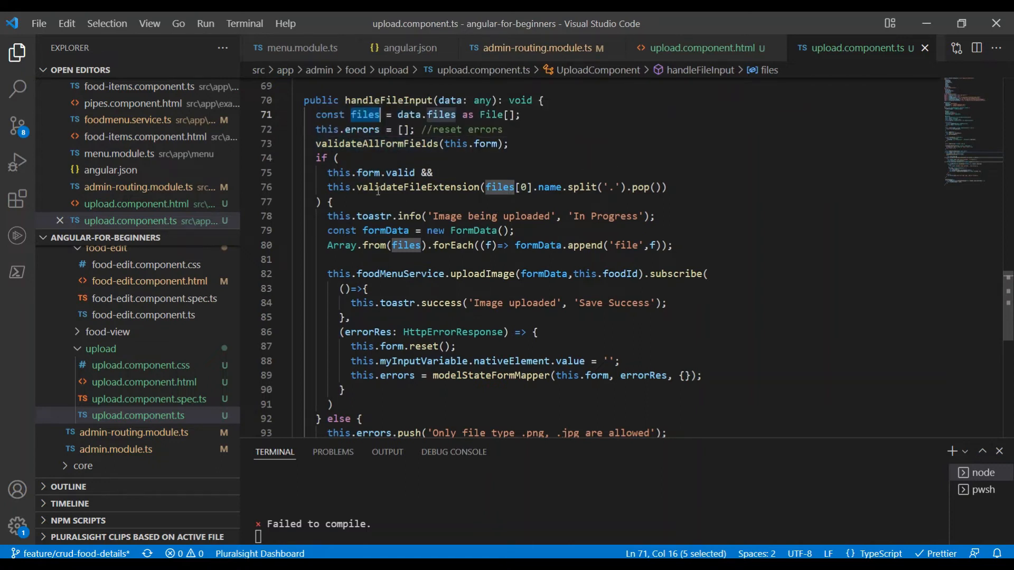
mouse_move(371, 197)
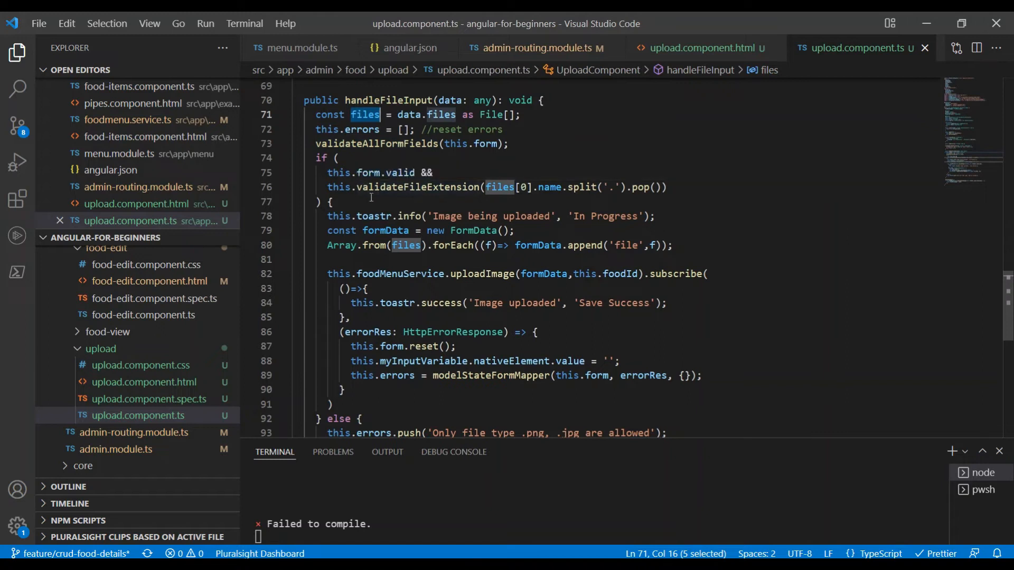
mouse_move(400, 172)
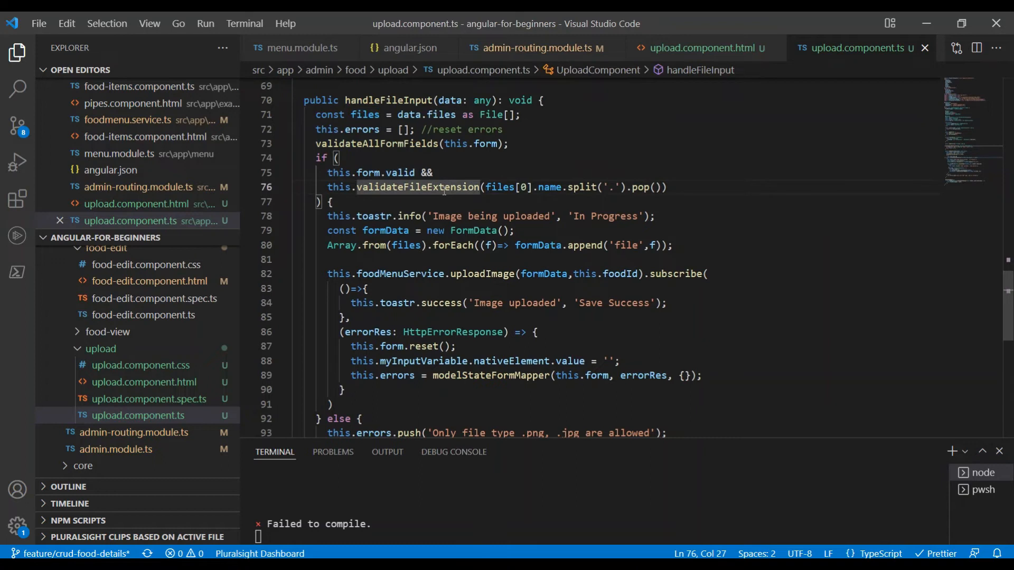
mouse_move(656, 187)
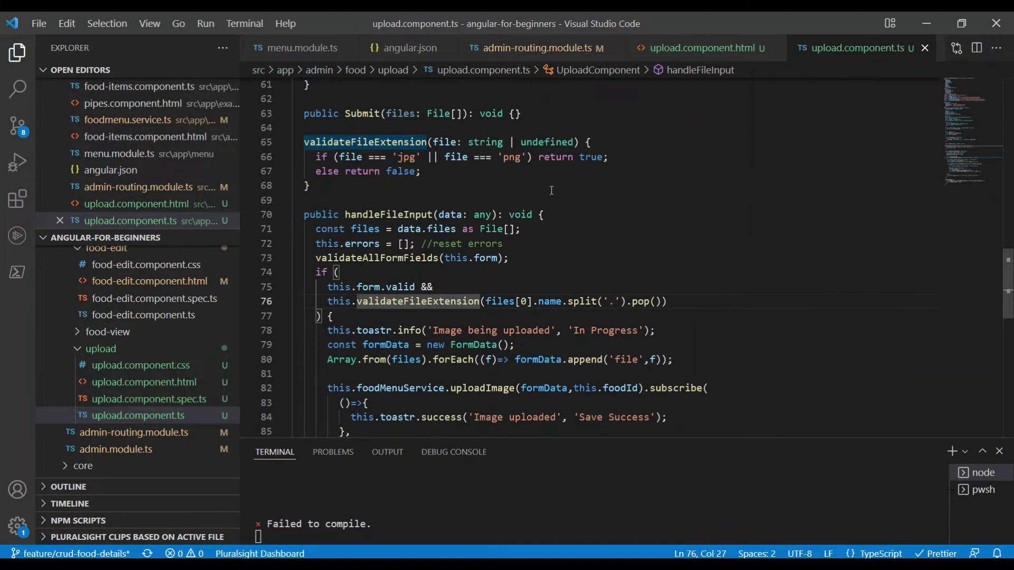
mouse_move(458, 161)
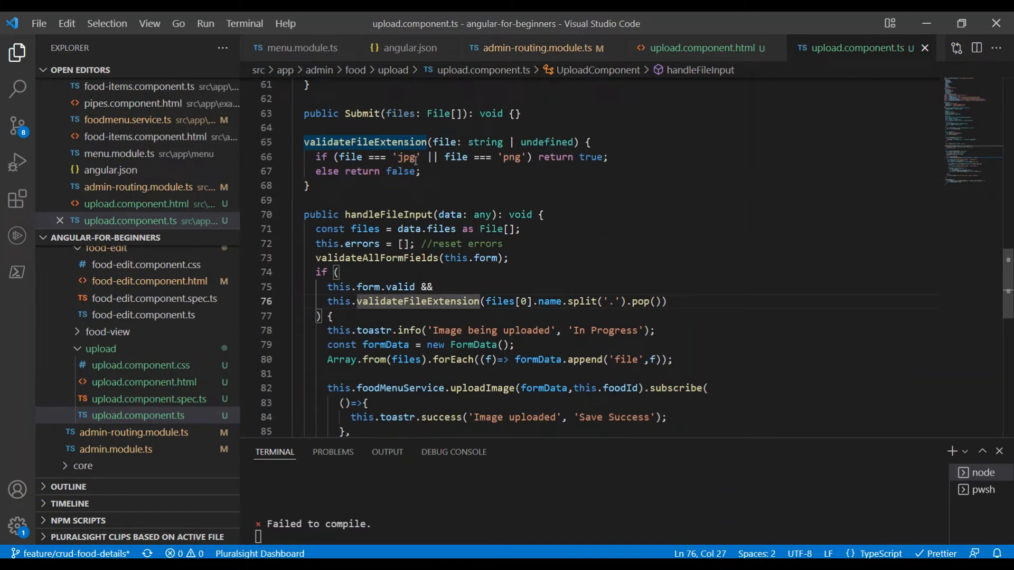
scroll(down, 3)
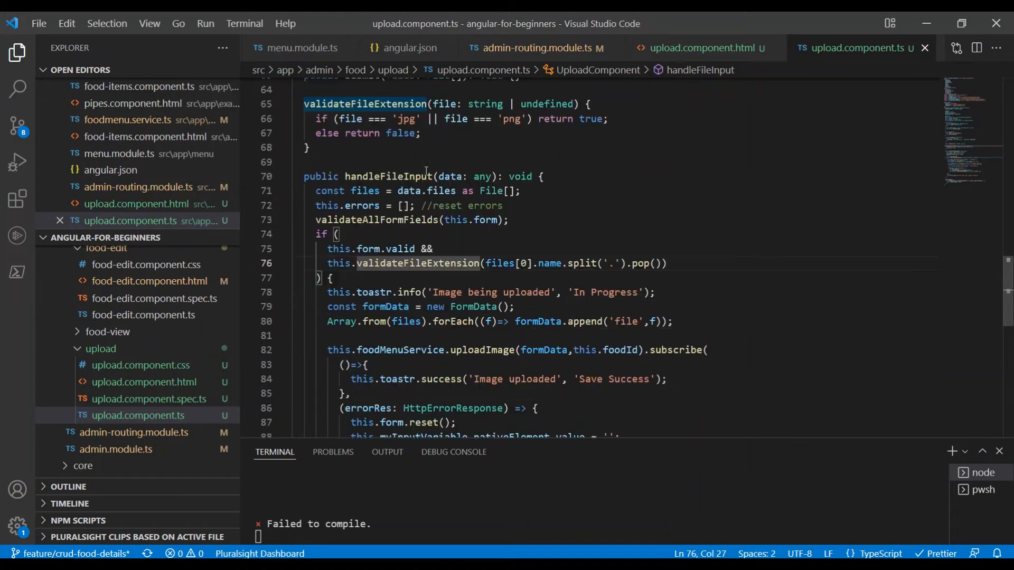
scroll(down, 3)
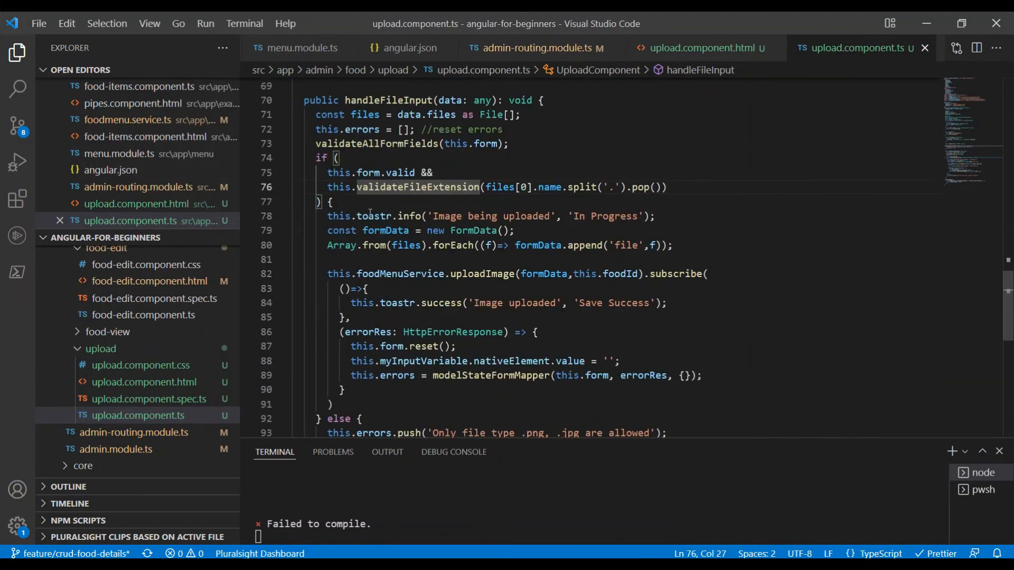
mouse_move(595, 235)
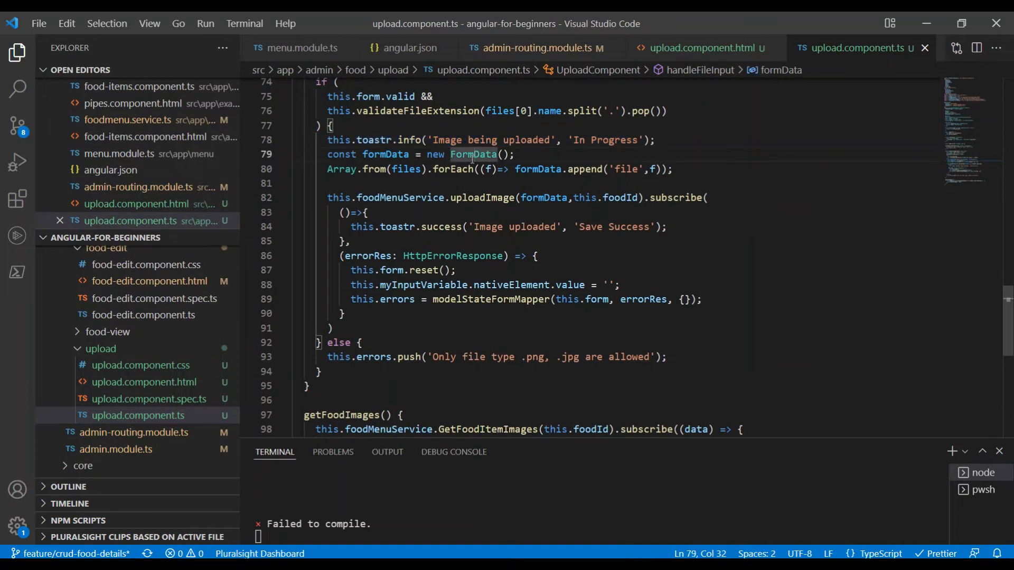
mouse_move(393, 169)
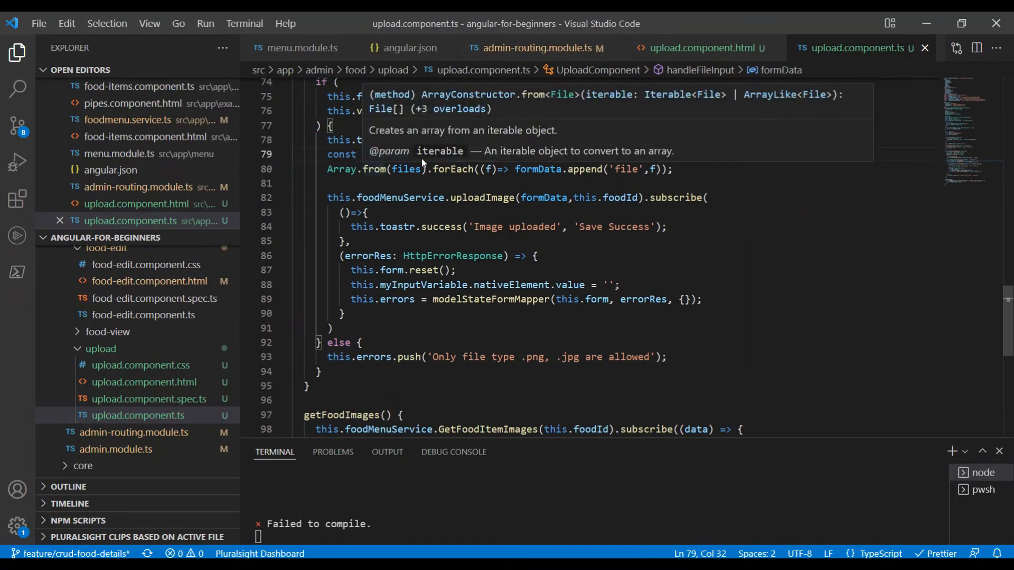
mouse_move(474, 154)
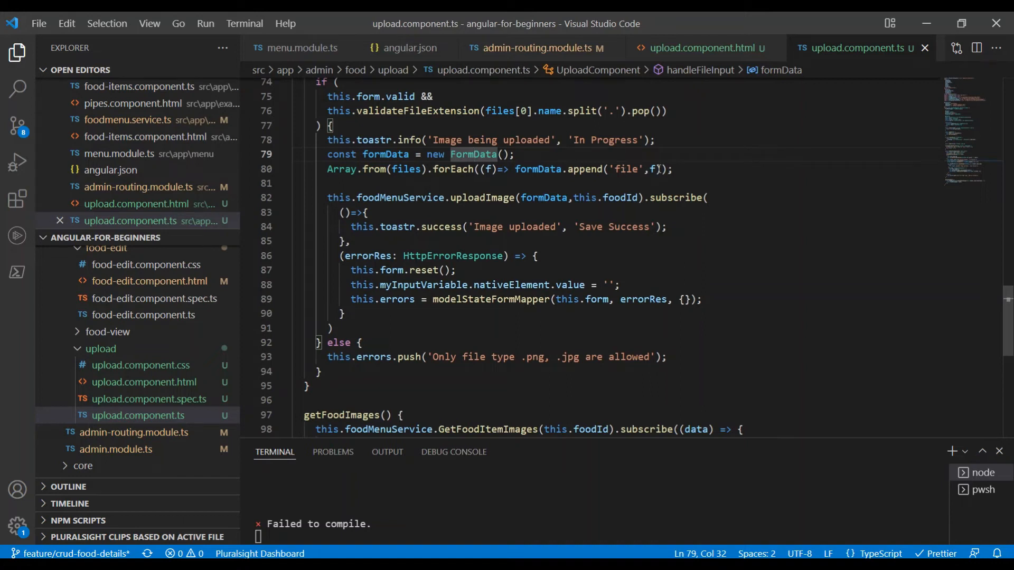
click(652, 169)
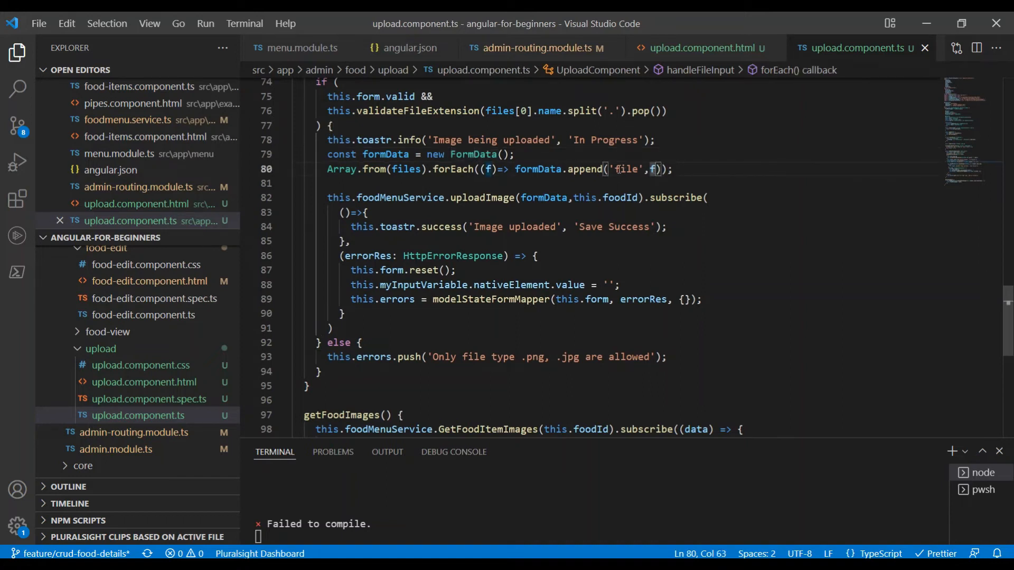
mouse_move(585, 169)
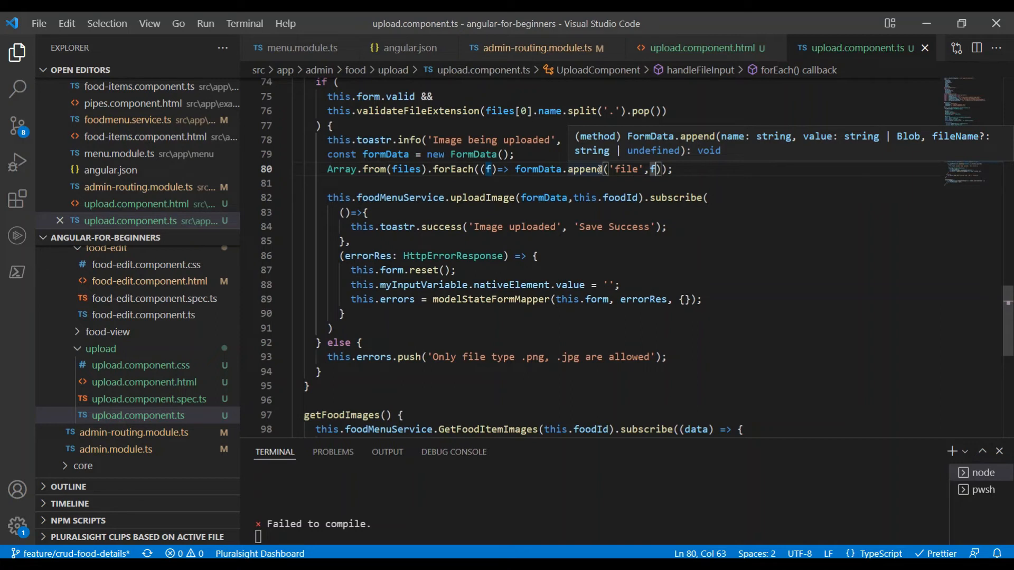
mouse_move(539, 169)
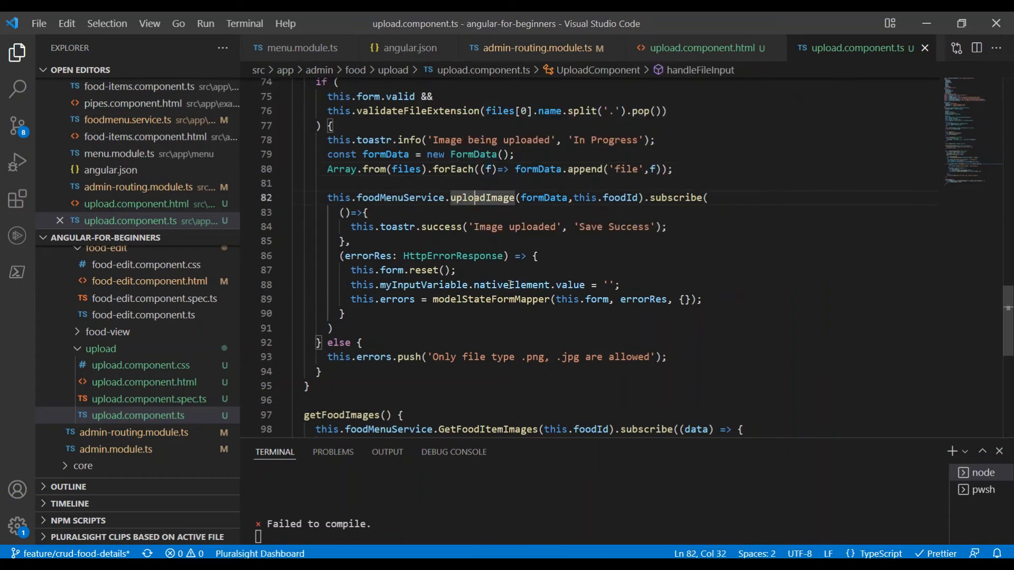
- Go to the uploadImage definition in foodmenu.service.ts
click(479, 198)
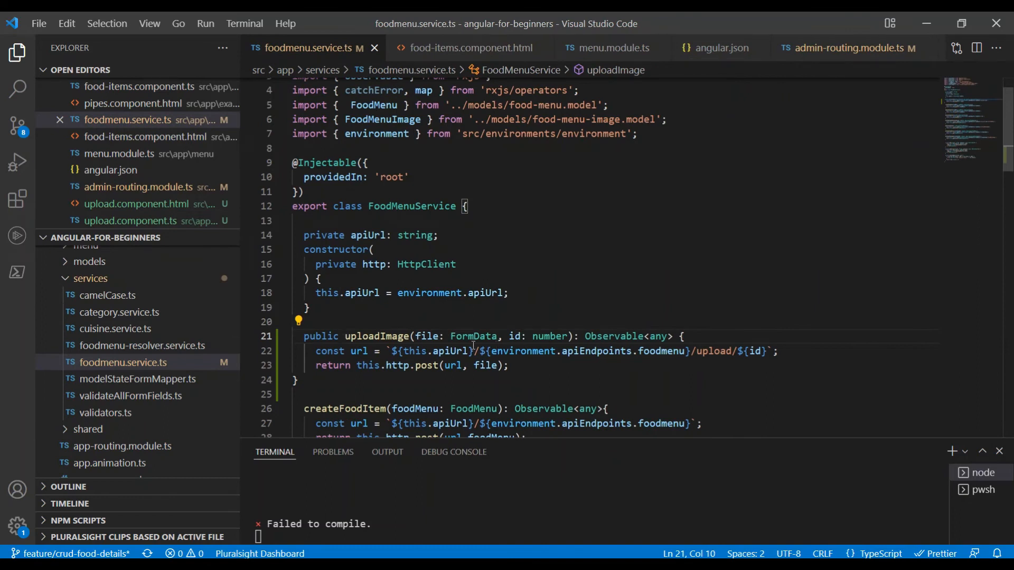
mouse_move(520, 336)
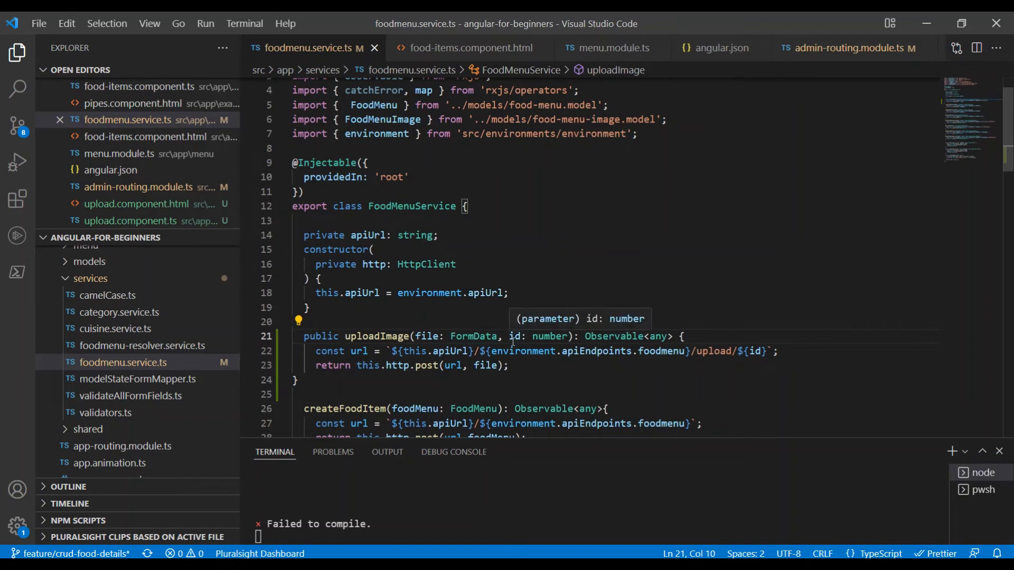
mouse_move(503, 365)
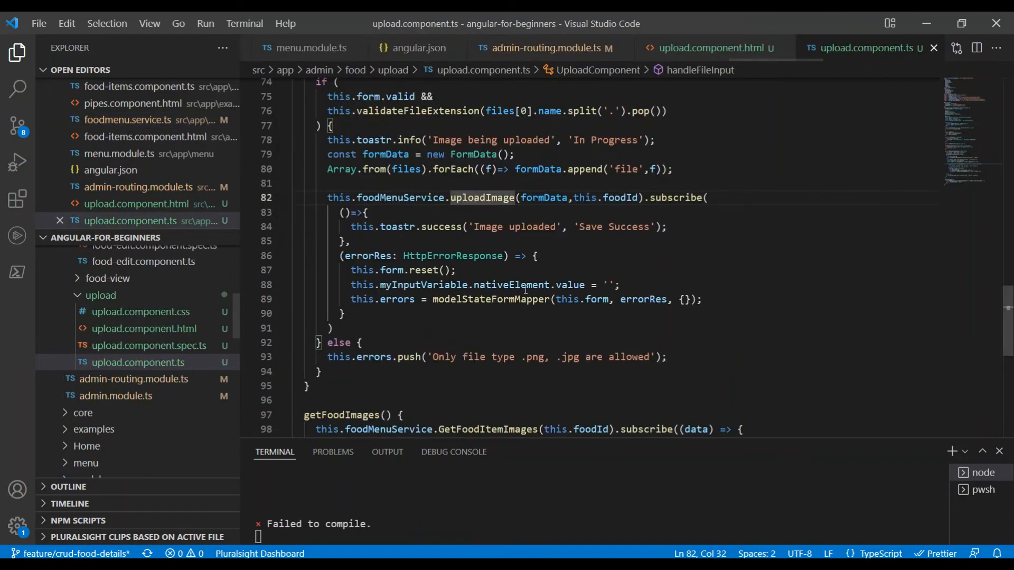
mouse_move(664, 198)
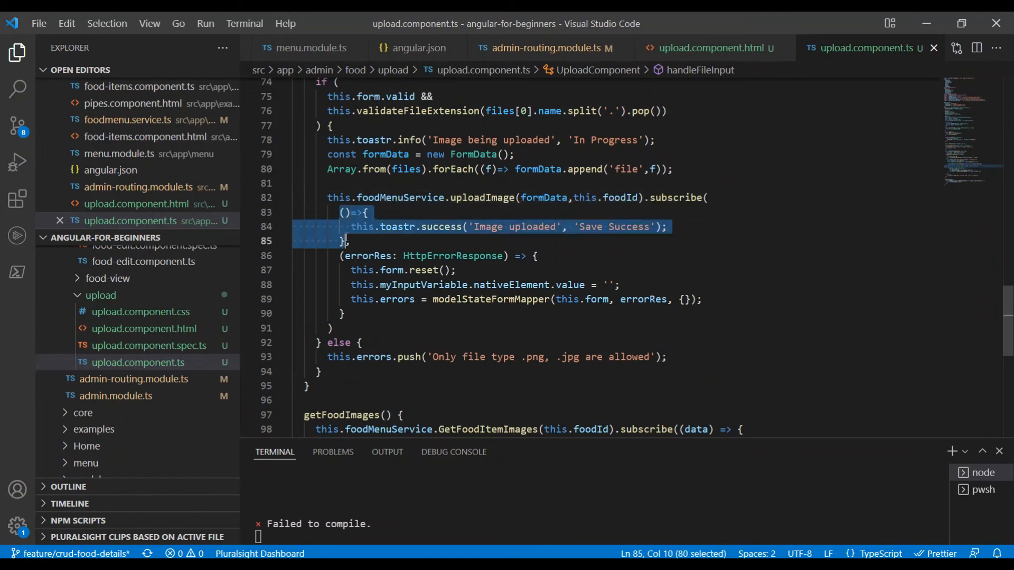
click(380, 229)
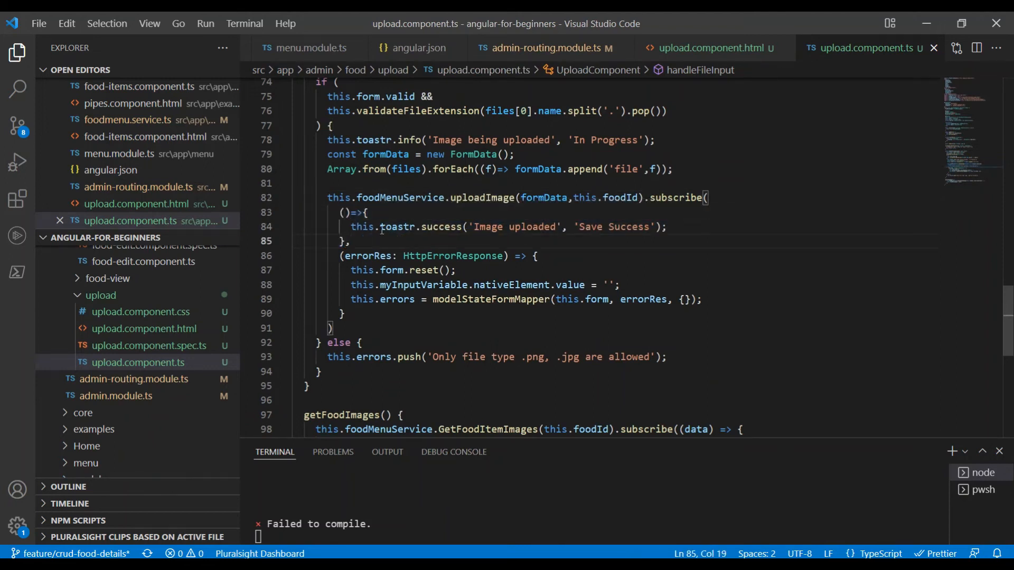
triple_click(505, 226)
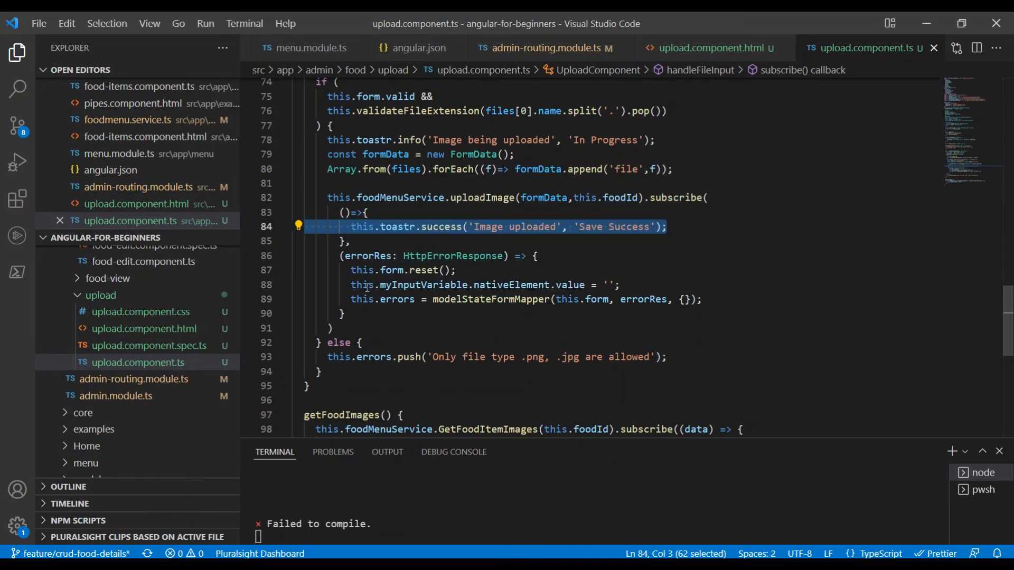
mouse_move(424, 285)
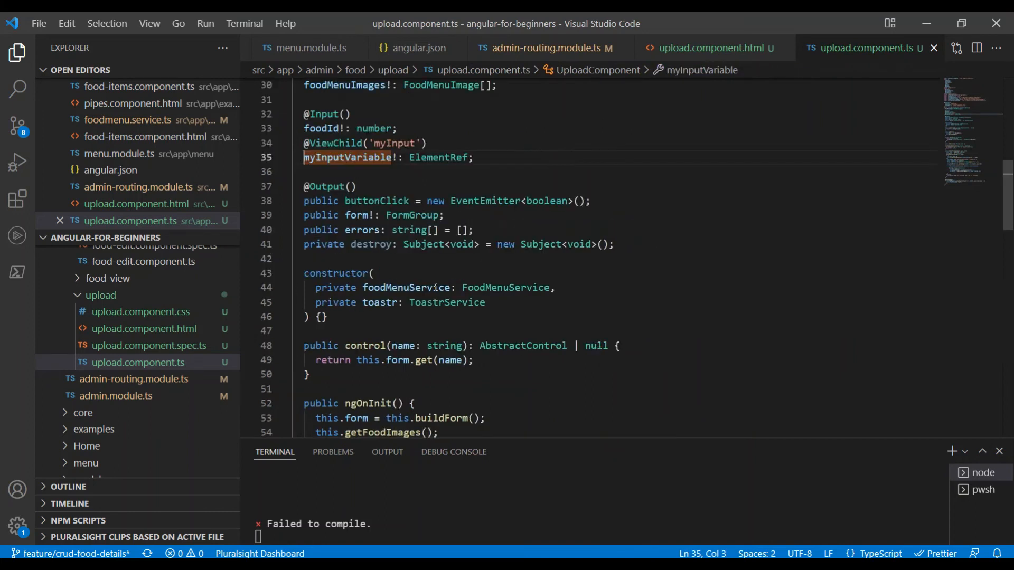
click(399, 157)
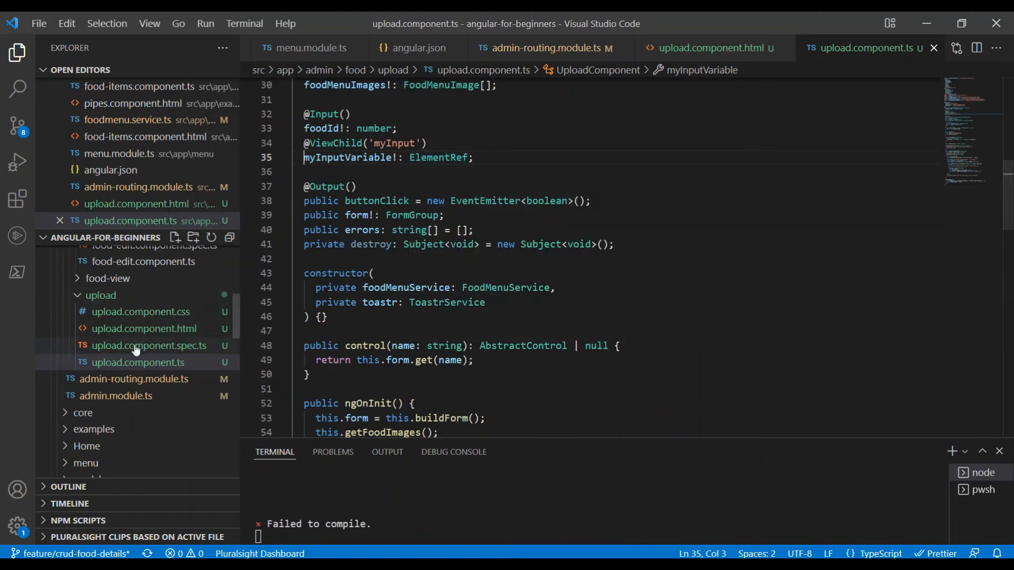
click(143, 328)
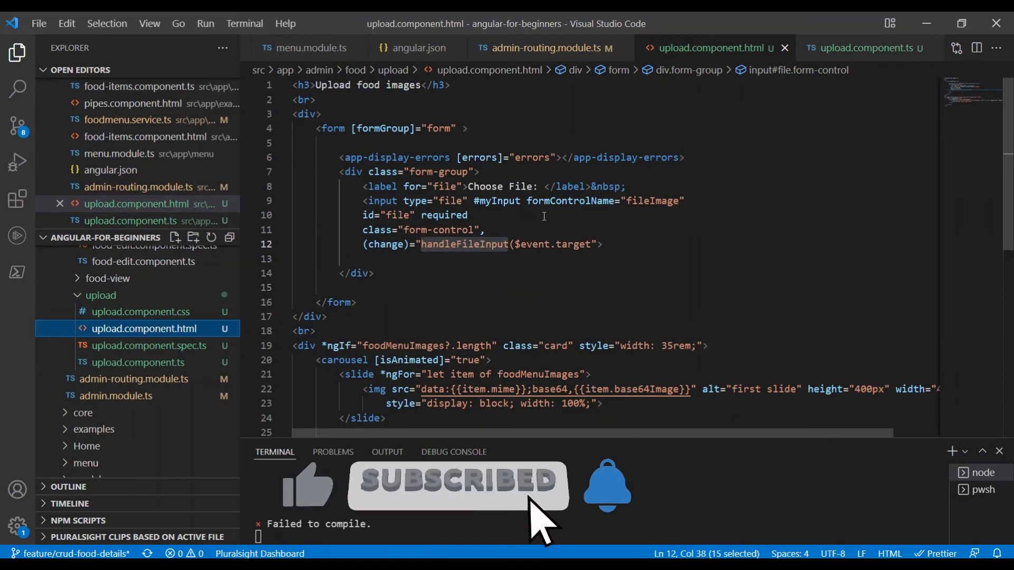
click(861, 47)
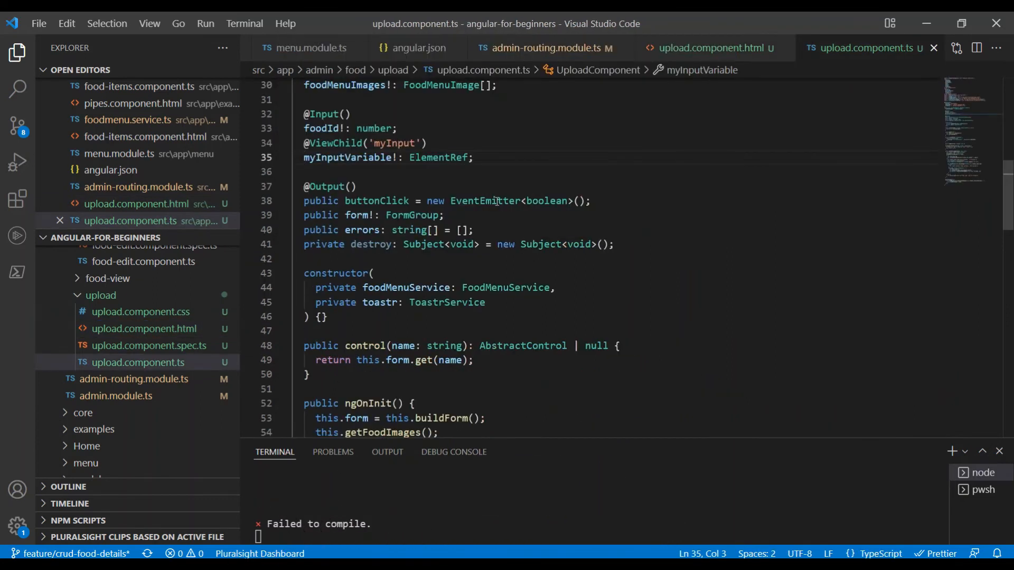
mouse_move(350, 157)
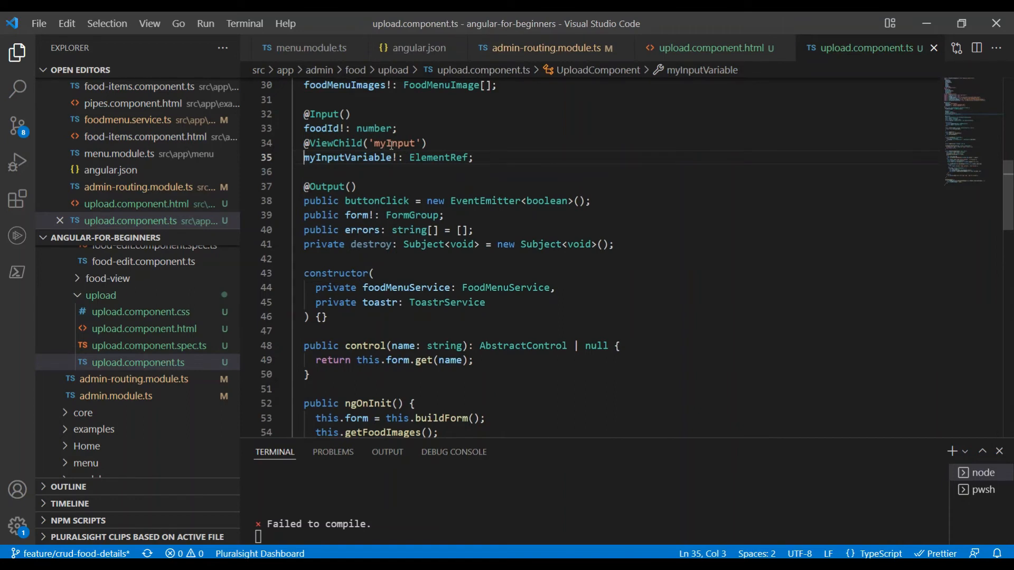
click(709, 47)
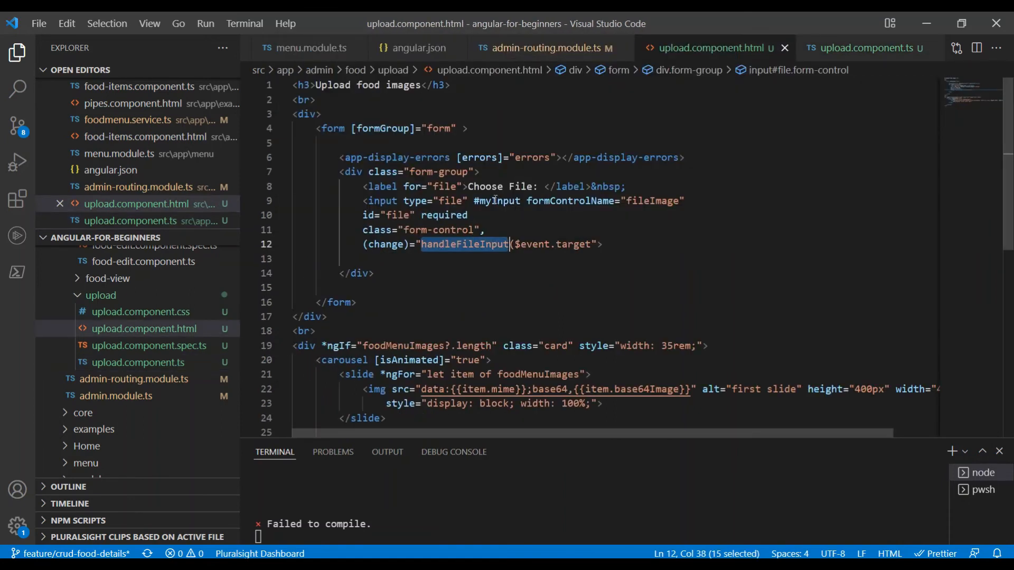
click(861, 48)
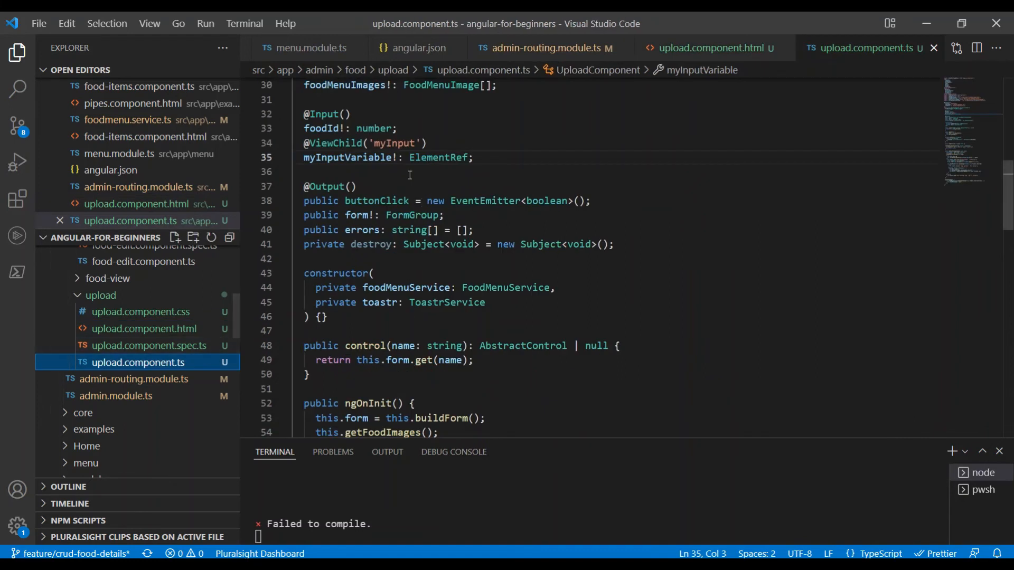
scroll(down, 3)
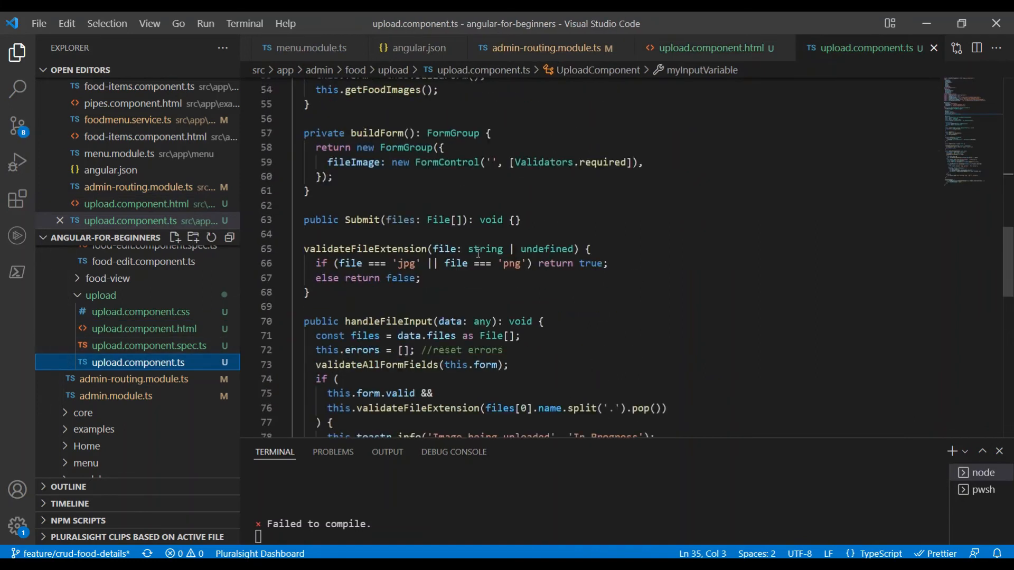
scroll(down, 3)
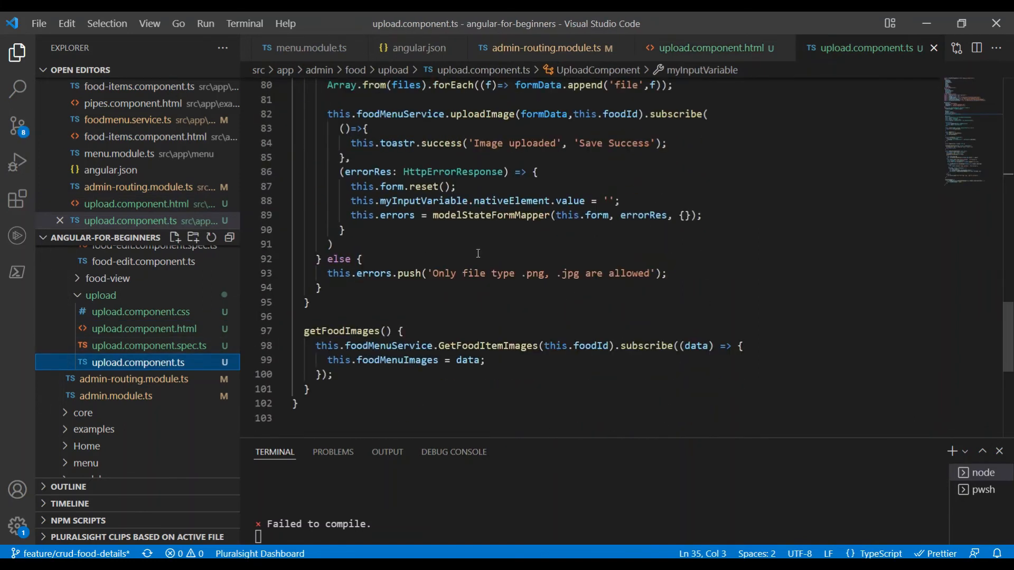
scroll(up, 3)
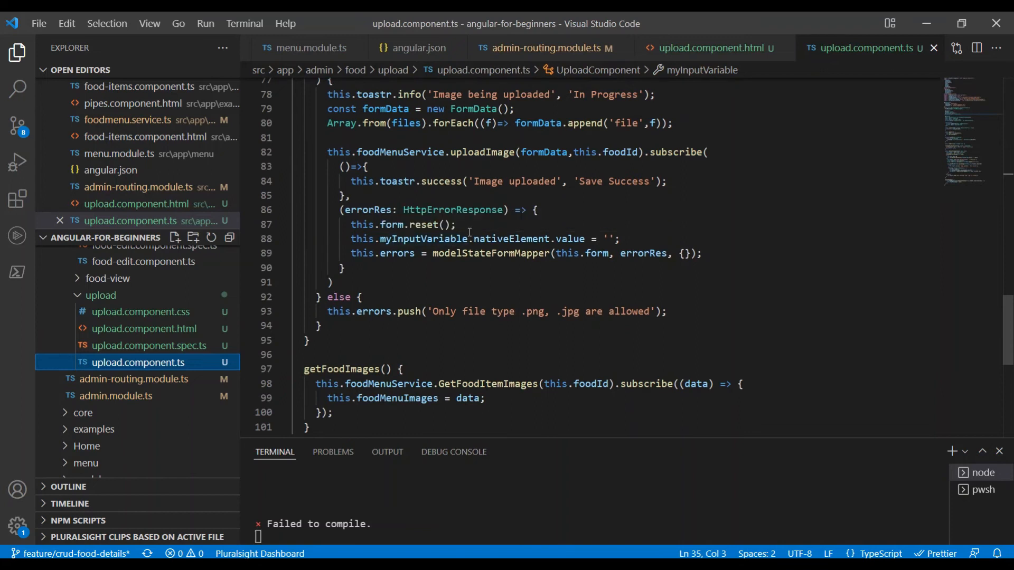
mouse_move(581, 240)
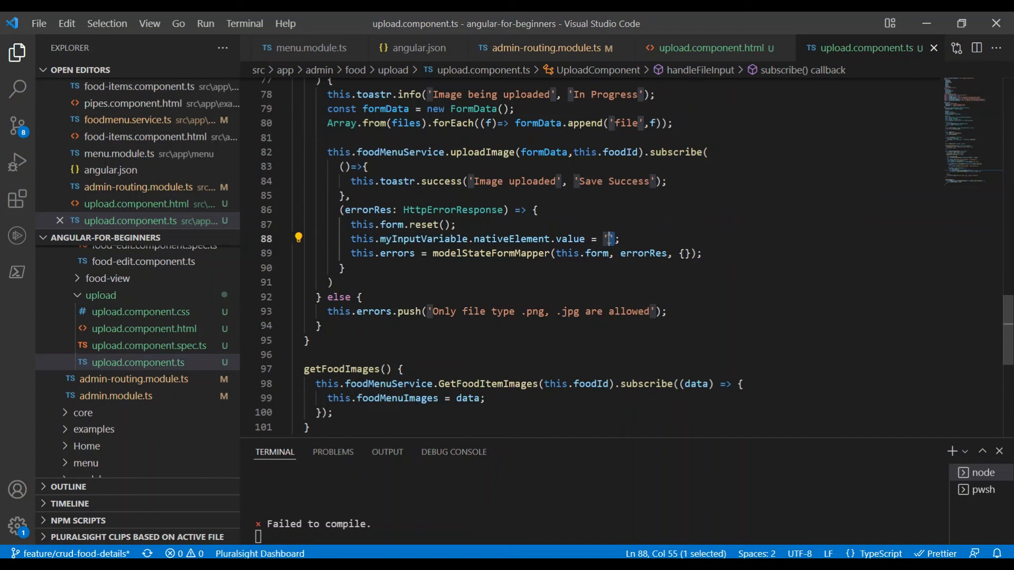
mouse_move(509, 239)
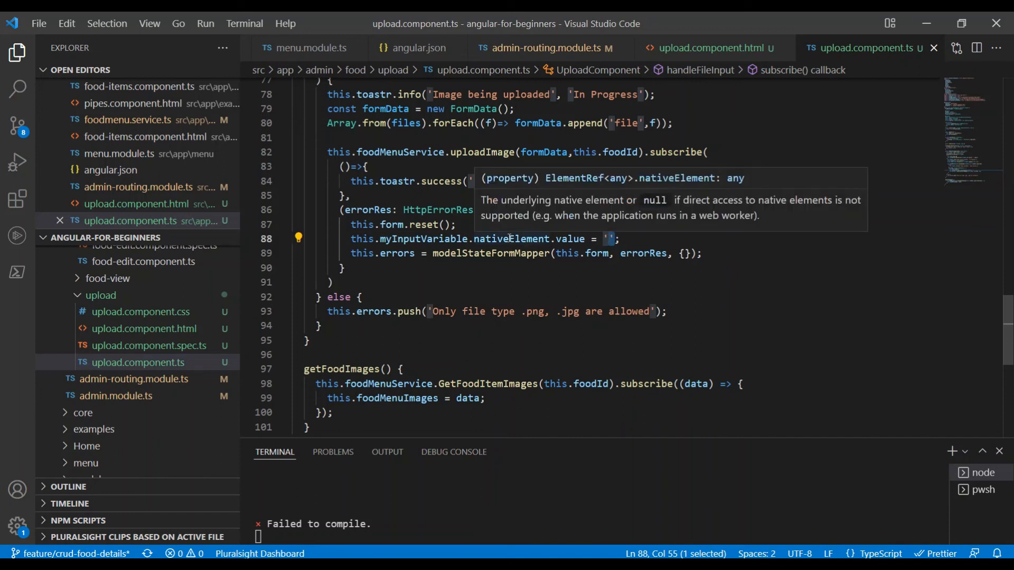
scroll(up, 3)
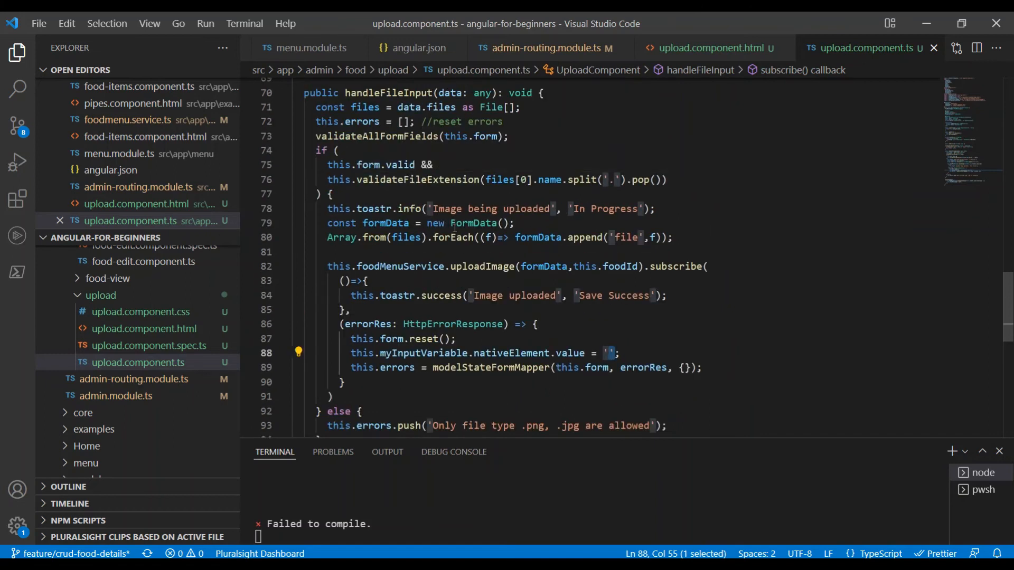
scroll(down, 3)
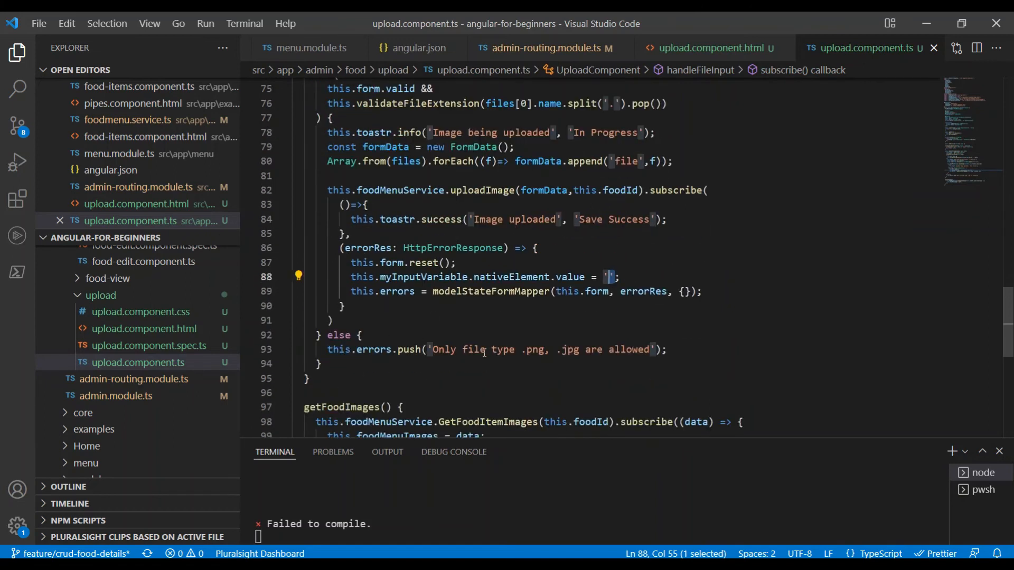
scroll(up, 3)
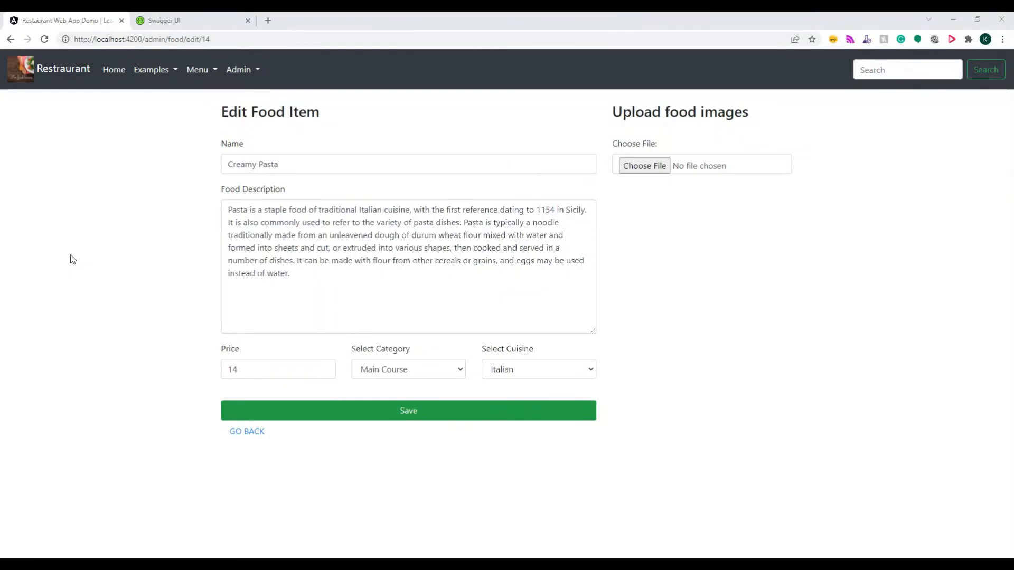
mouse_move(644, 166)
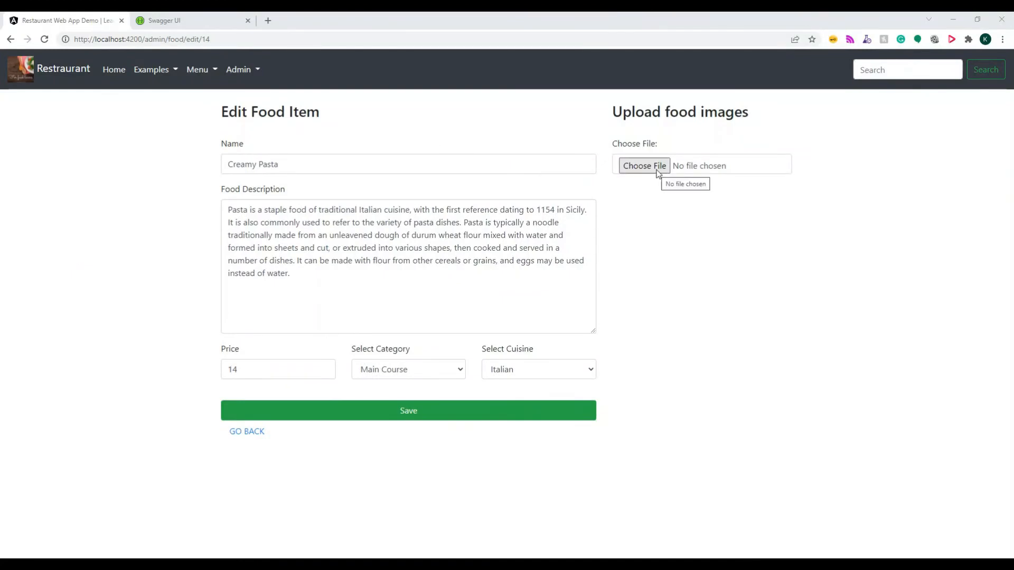
- Choose creamy-penne-pasta-3-360x360.jpg as the upload file for Creamy Pasta
click(643, 166)
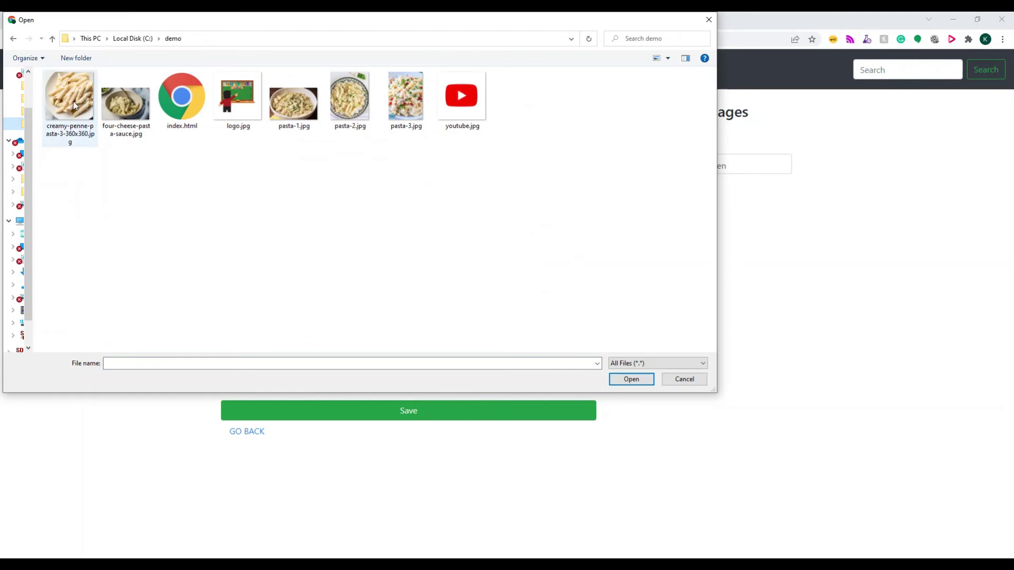
click(294, 97)
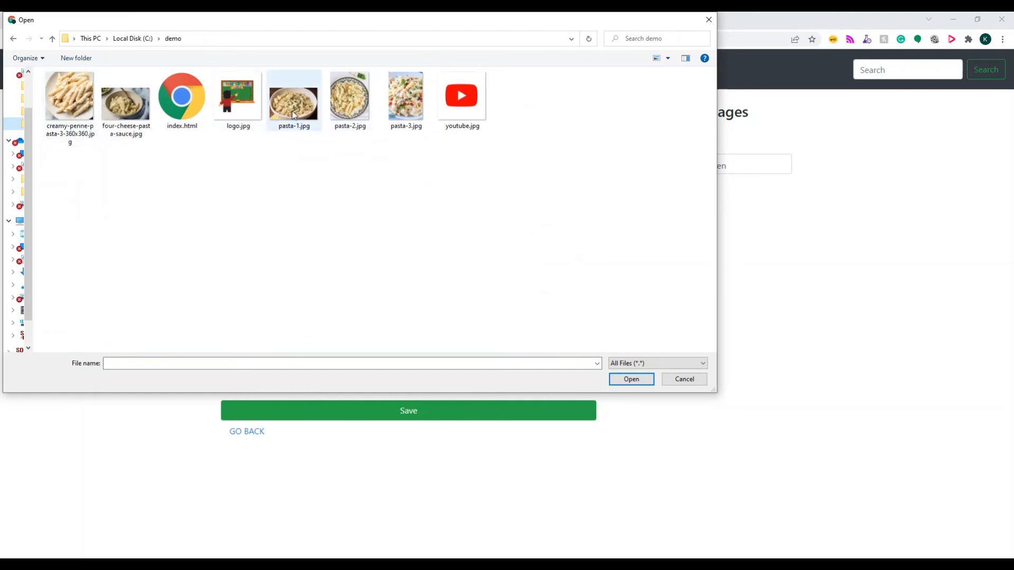
click(629, 379)
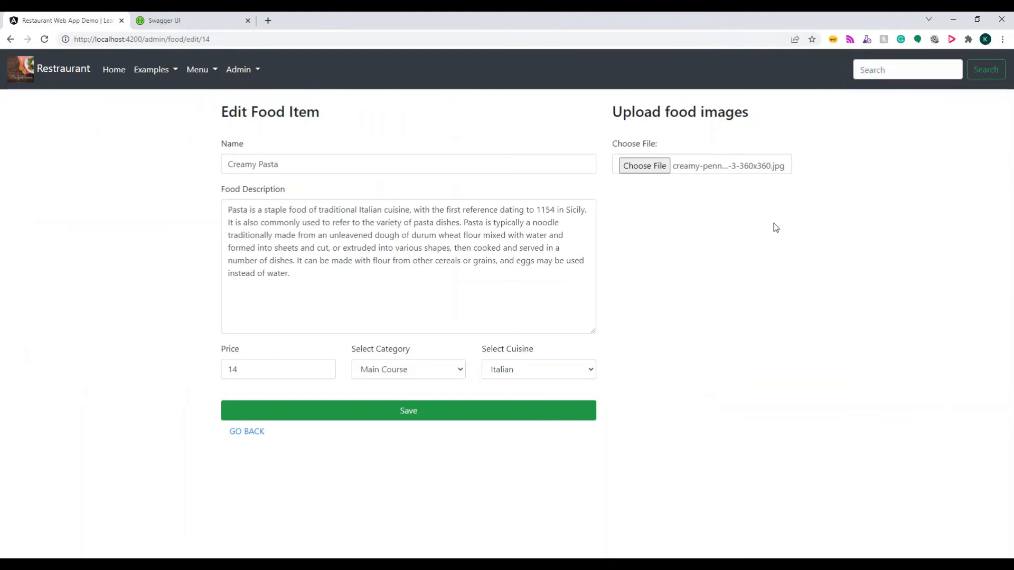
mouse_move(729, 264)
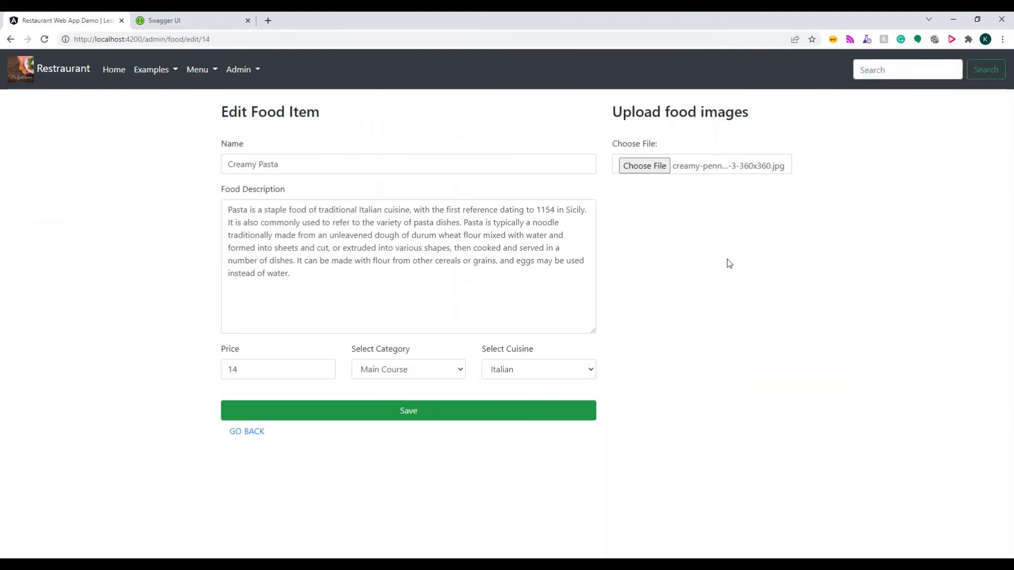
mouse_move(708, 248)
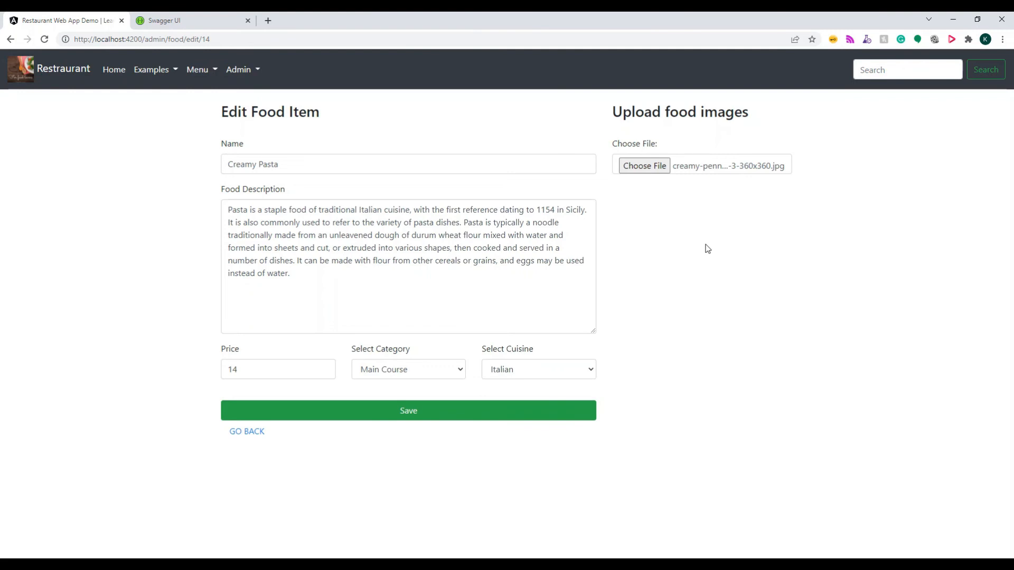
mouse_move(679, 228)
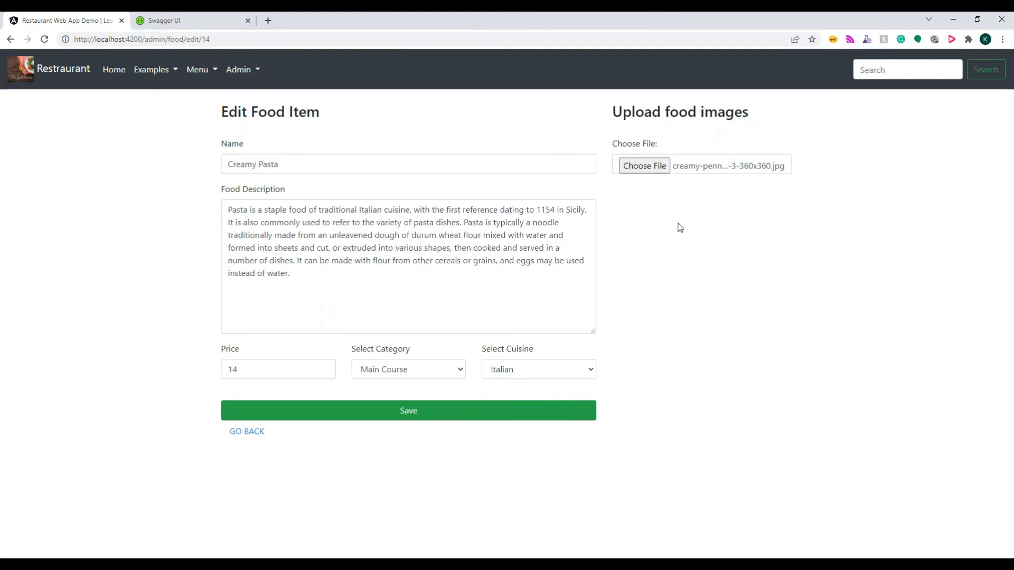
mouse_move(694, 226)
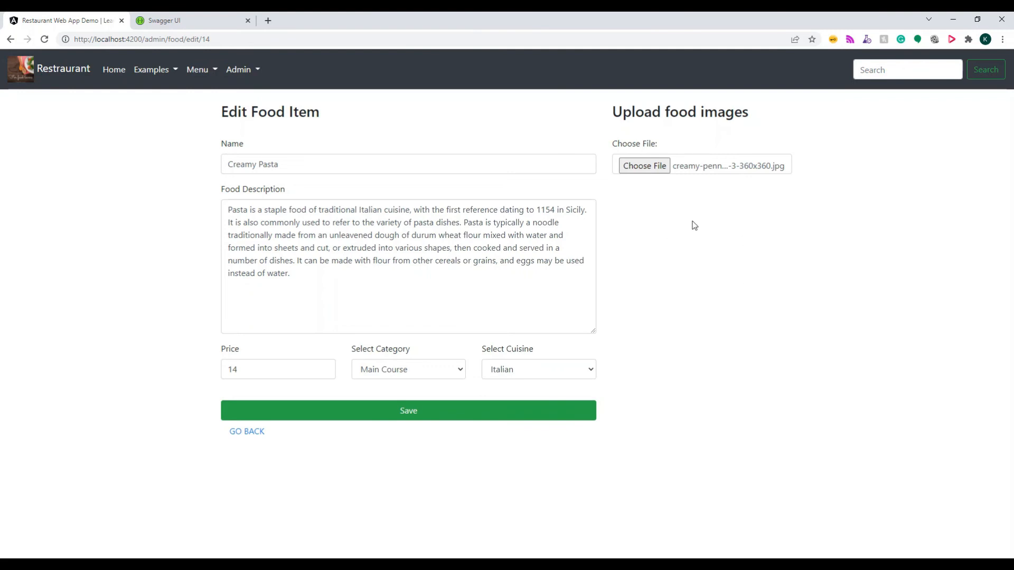
mouse_move(712, 236)
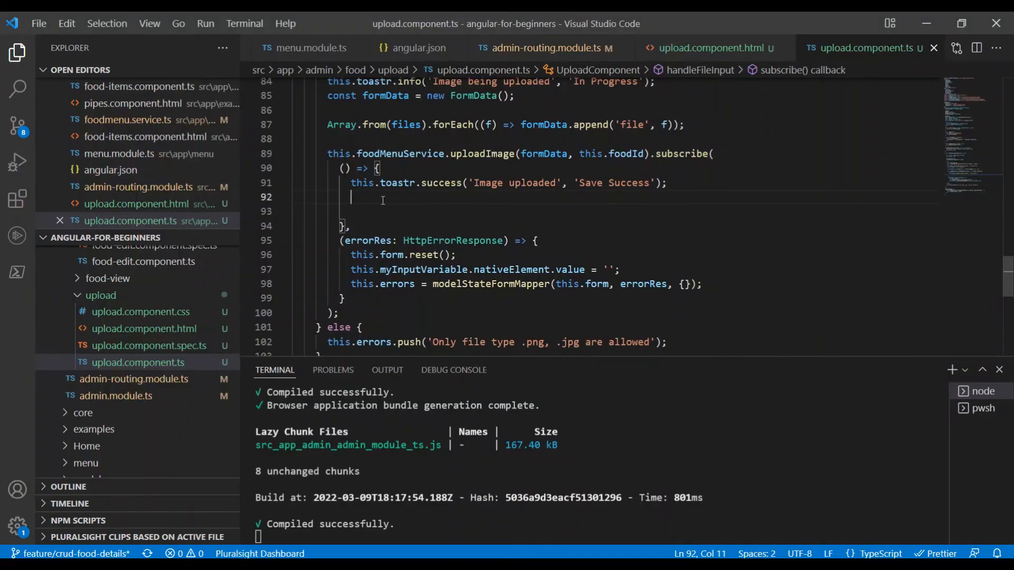
- Begin a this. call in the uploadImage success callback to reload the food images
text(this.goo)
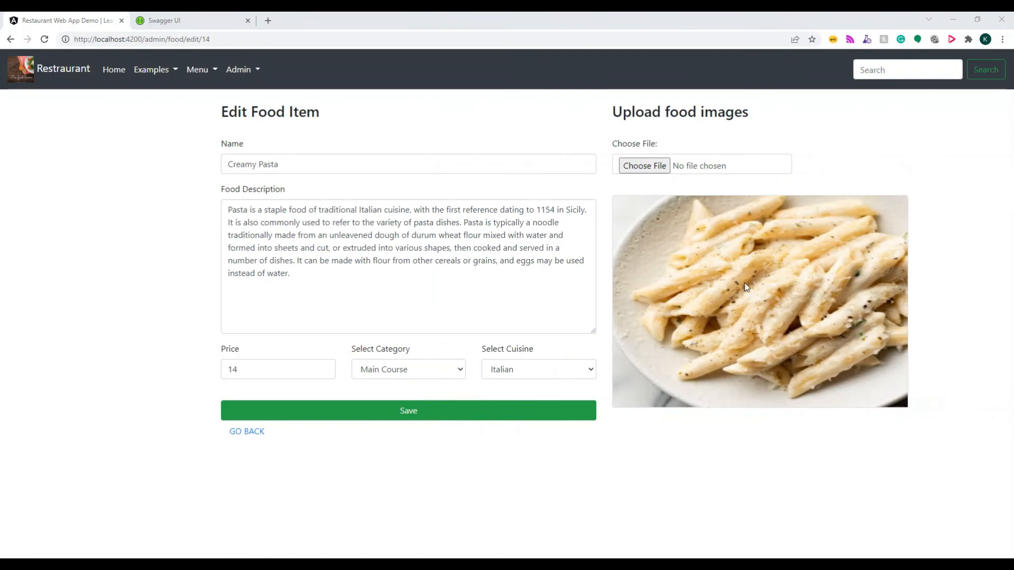
mouse_move(750, 264)
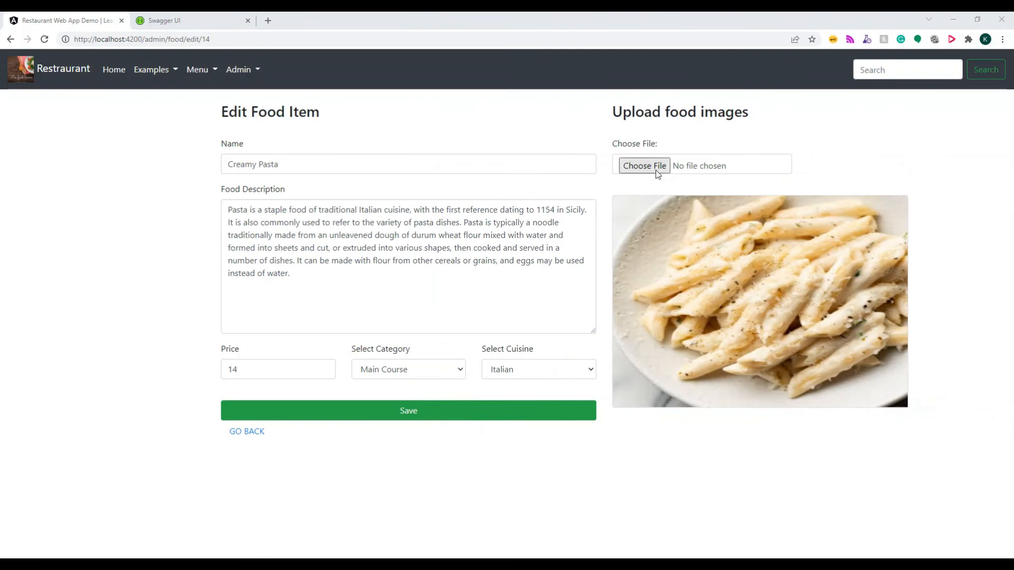
- Upload pasta-1.jpg, pasta-3.jpg and pasta-2.jpg to Creamy Pasta via Choose File
click(643, 165)
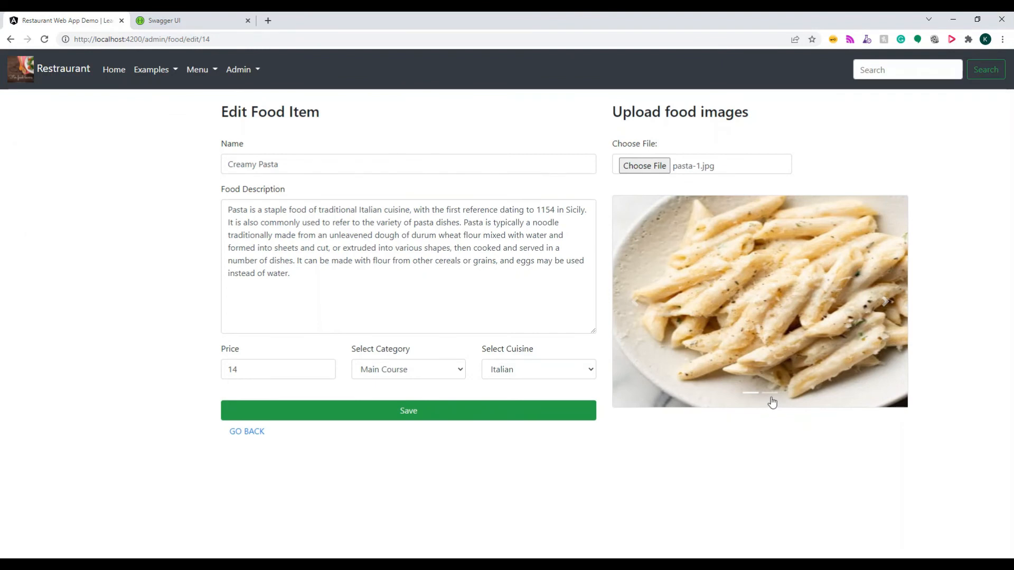
mouse_move(926, 488)
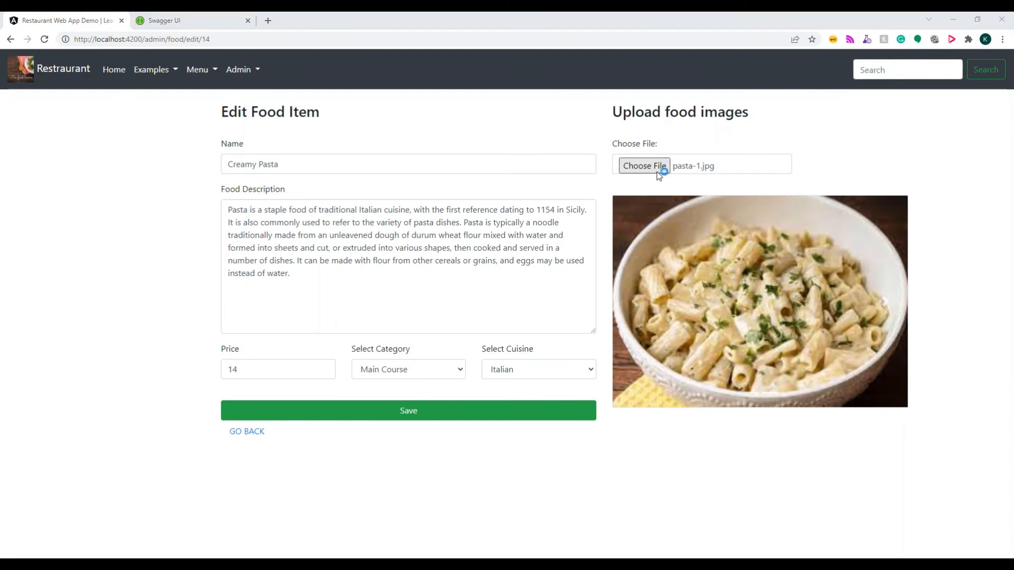
click(643, 166)
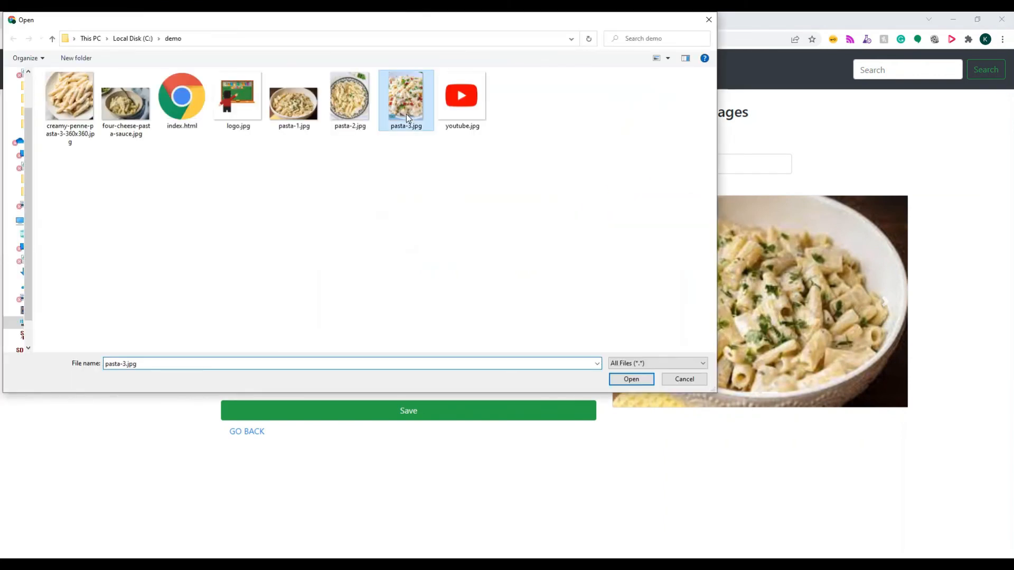
click(631, 379)
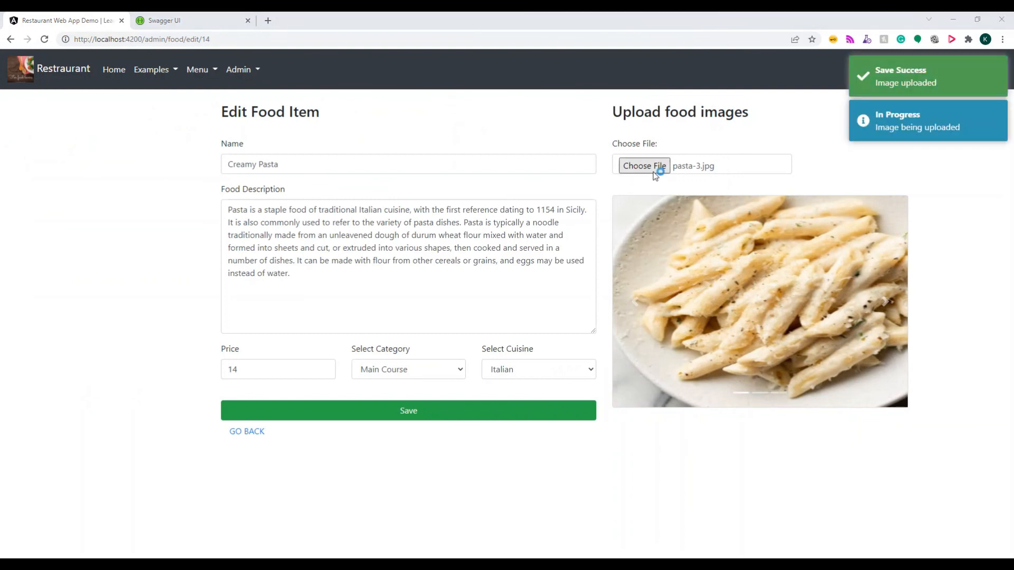
click(643, 166)
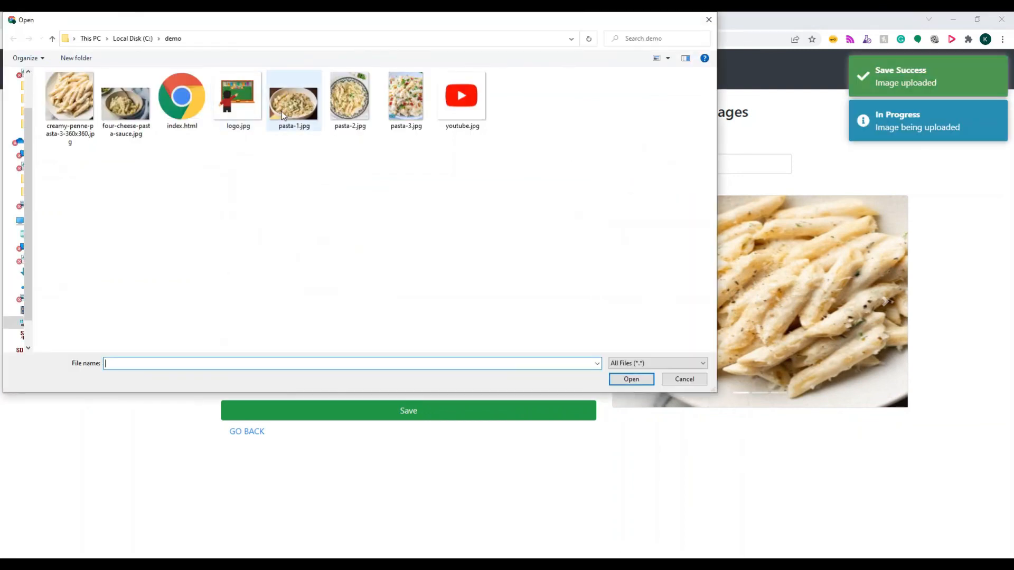
click(630, 379)
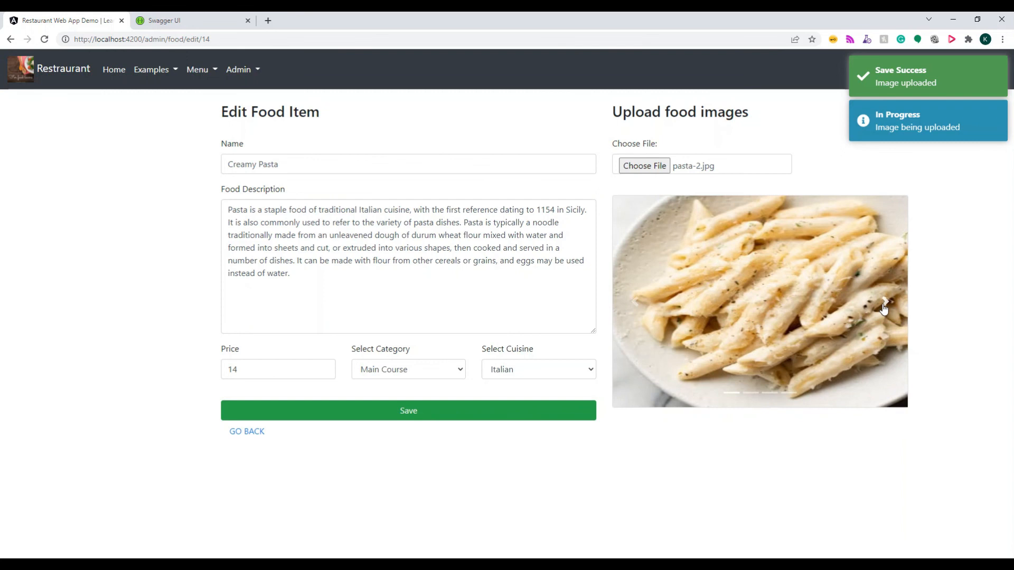
- Page through the uploaded pasta photos with the carousel's next arrow
click(884, 307)
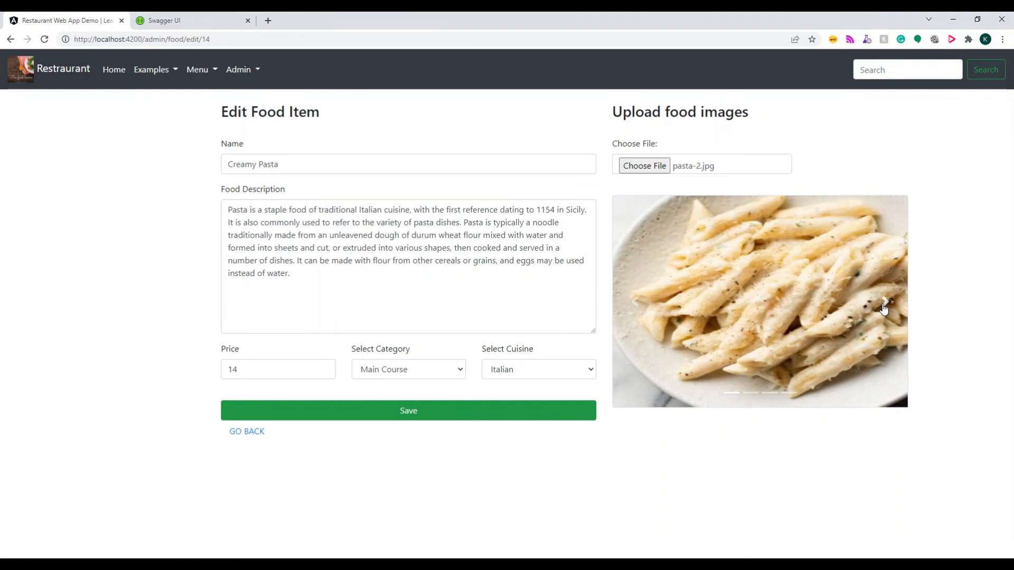
click(885, 308)
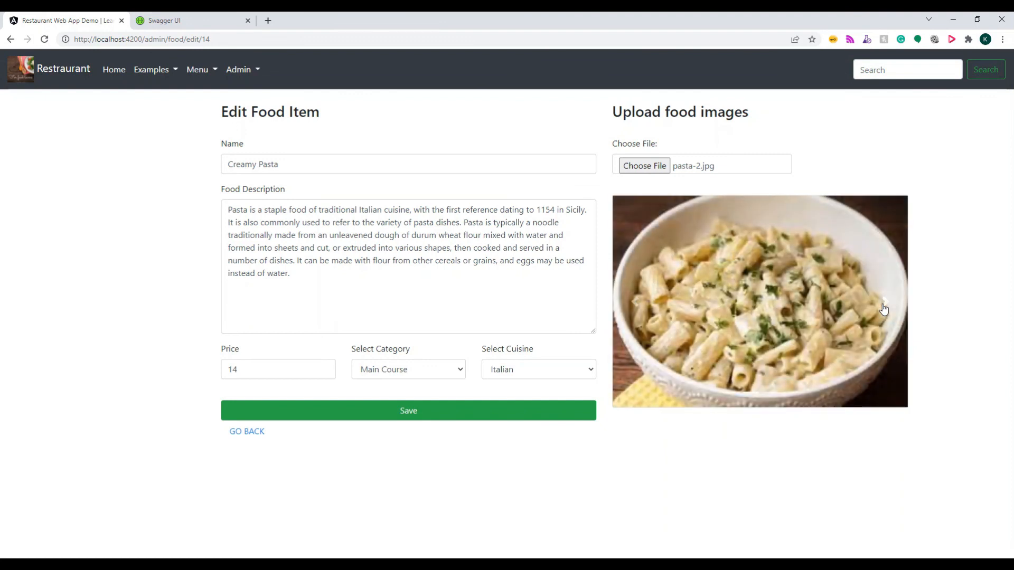